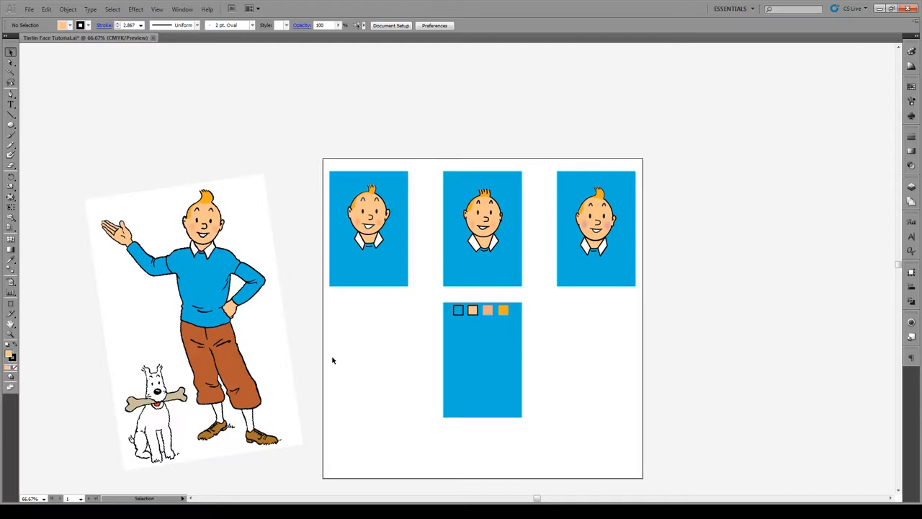
mouse_move(382, 340)
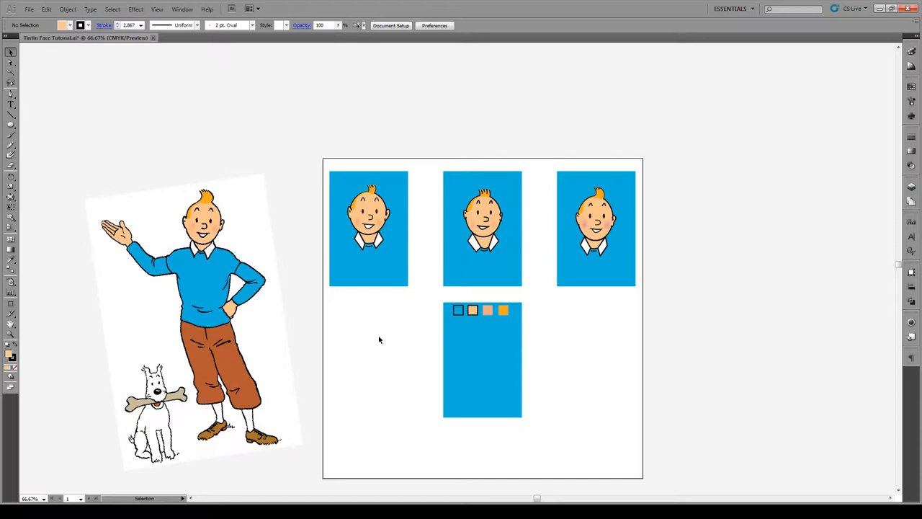
mouse_move(375, 320)
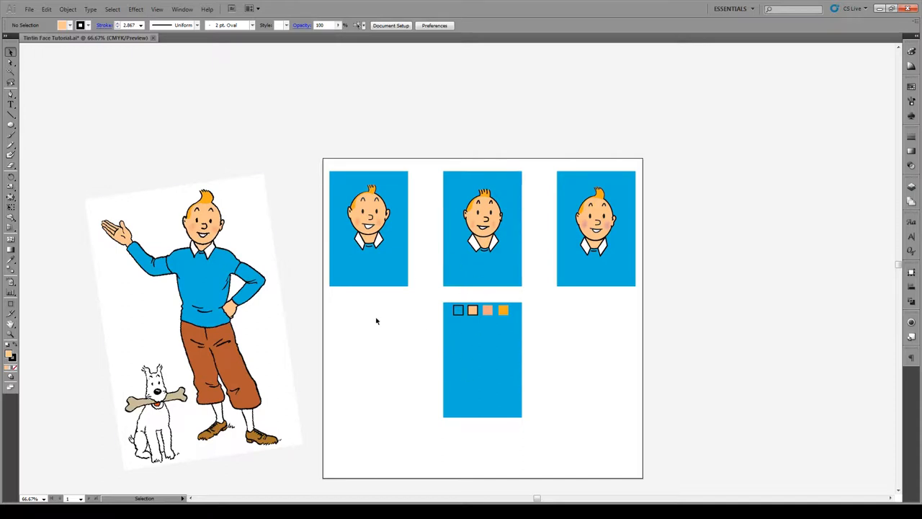
mouse_move(123, 139)
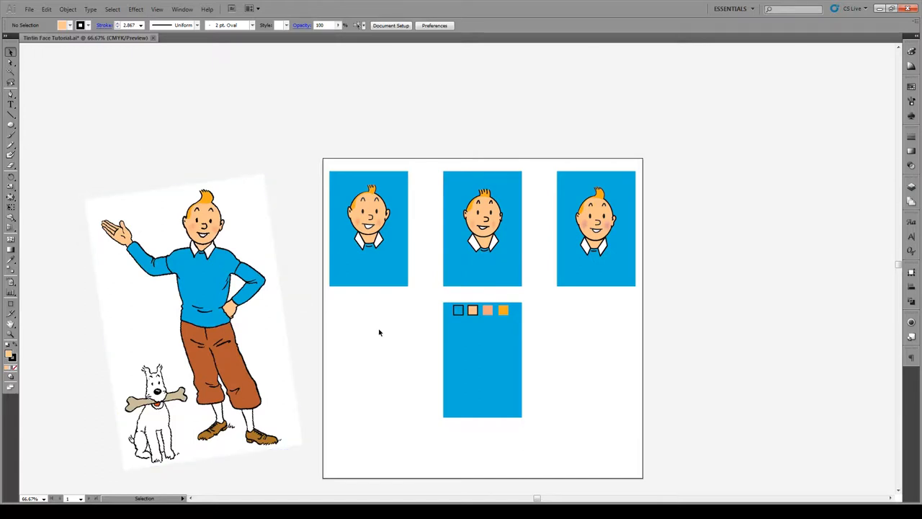
mouse_move(310, 194)
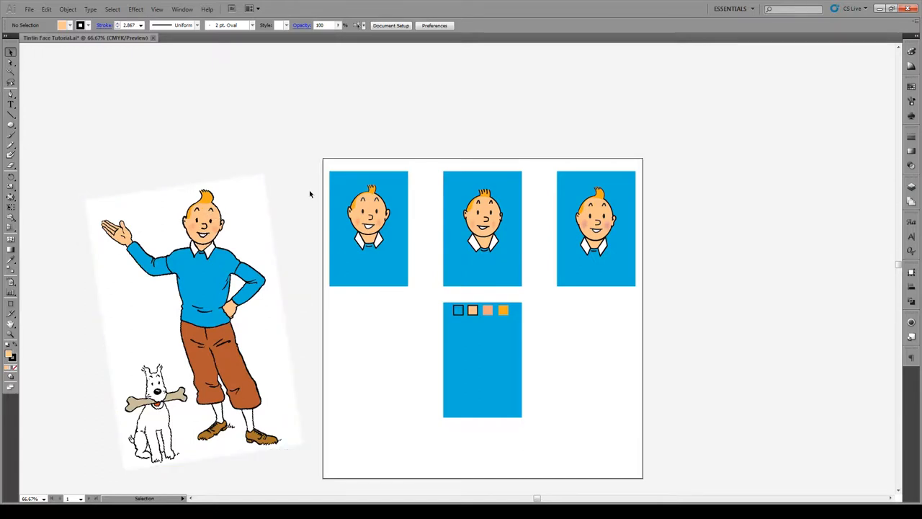
mouse_move(400, 302)
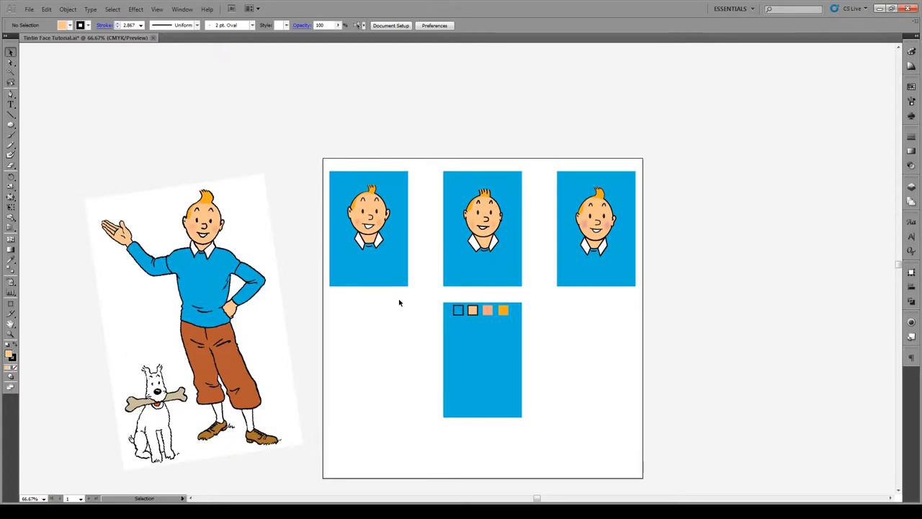
mouse_move(426, 325)
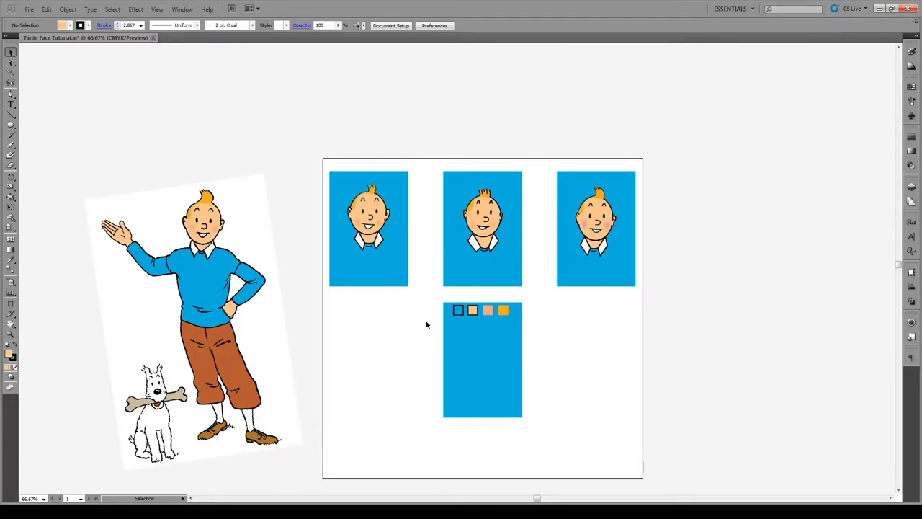
mouse_move(508, 227)
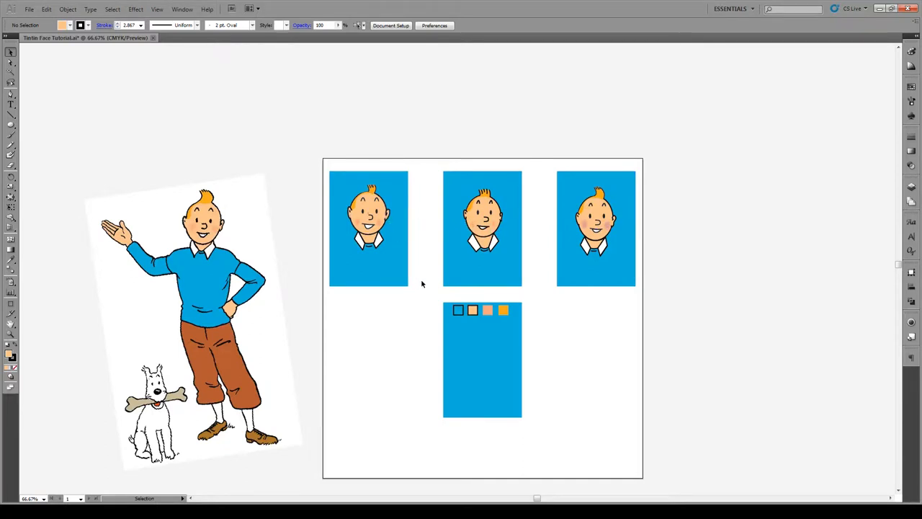
mouse_move(508, 217)
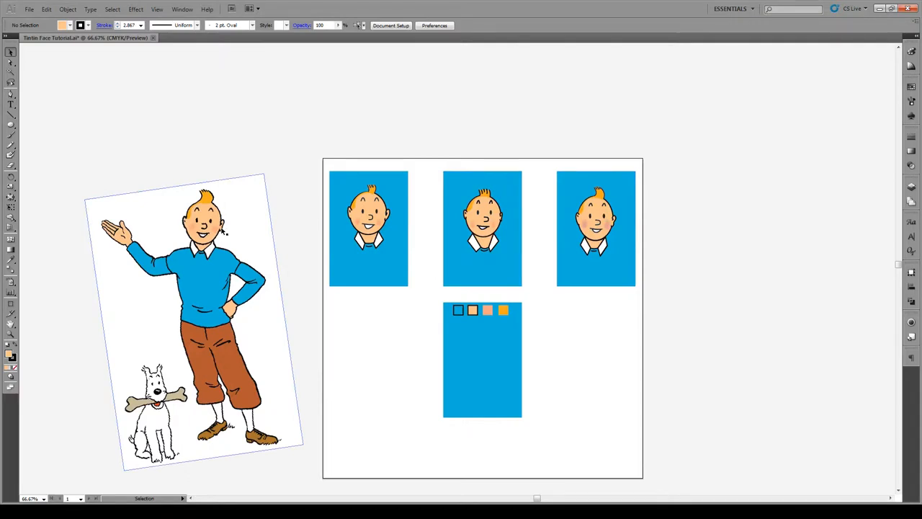
mouse_move(220, 191)
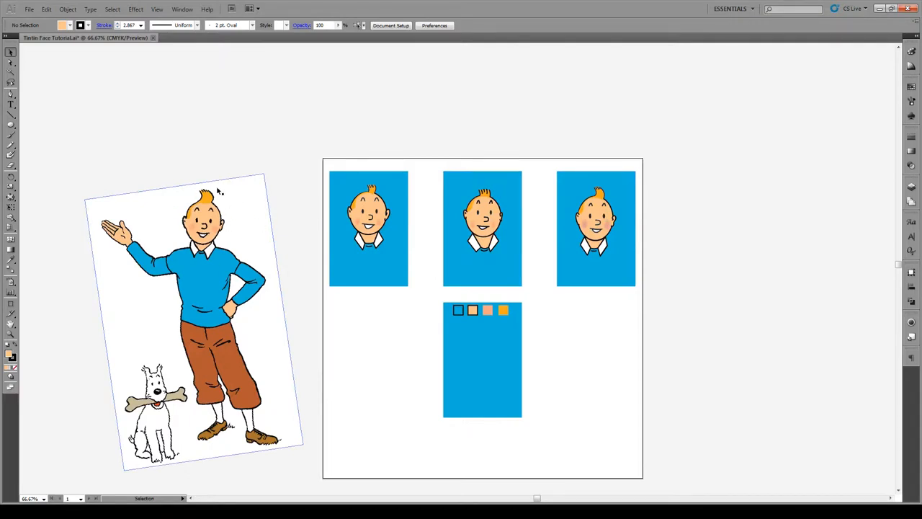
Step: Draw an exact-size ellipse for the head on the blue artboard, then deselect it
left_click(324, 234)
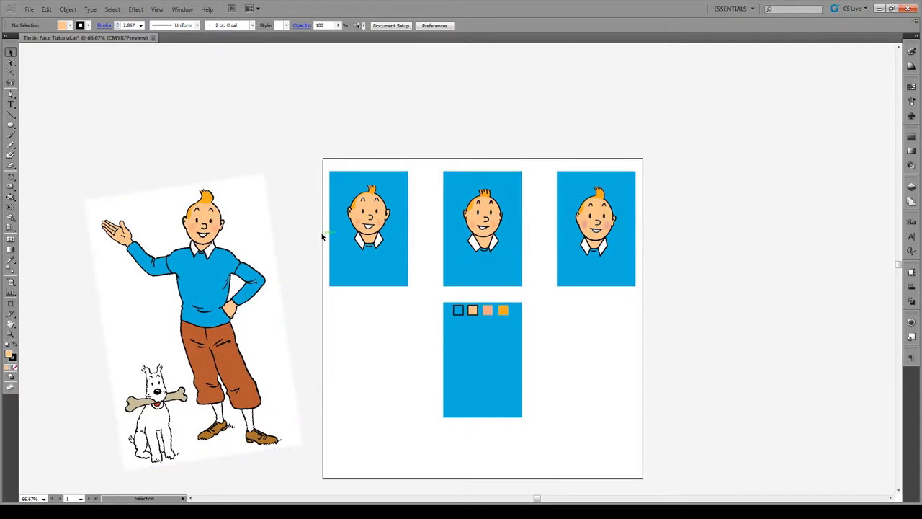
mouse_move(404, 333)
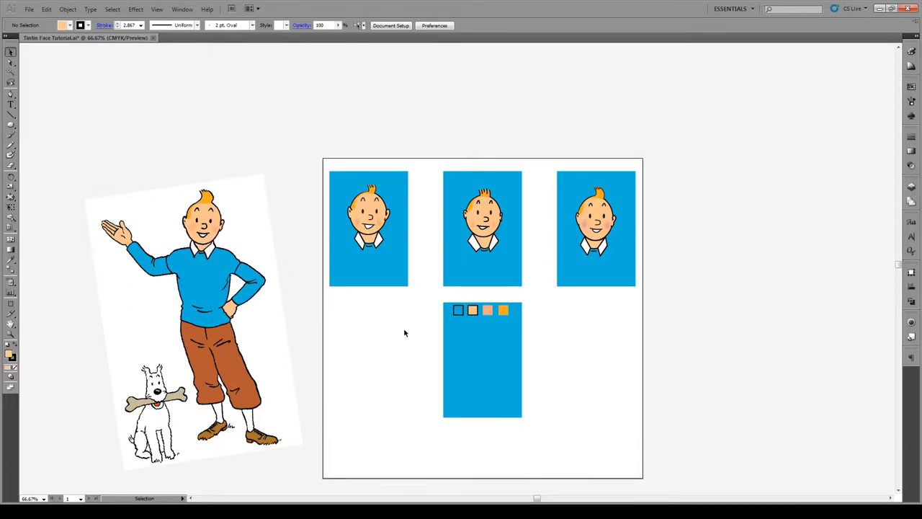
mouse_move(546, 311)
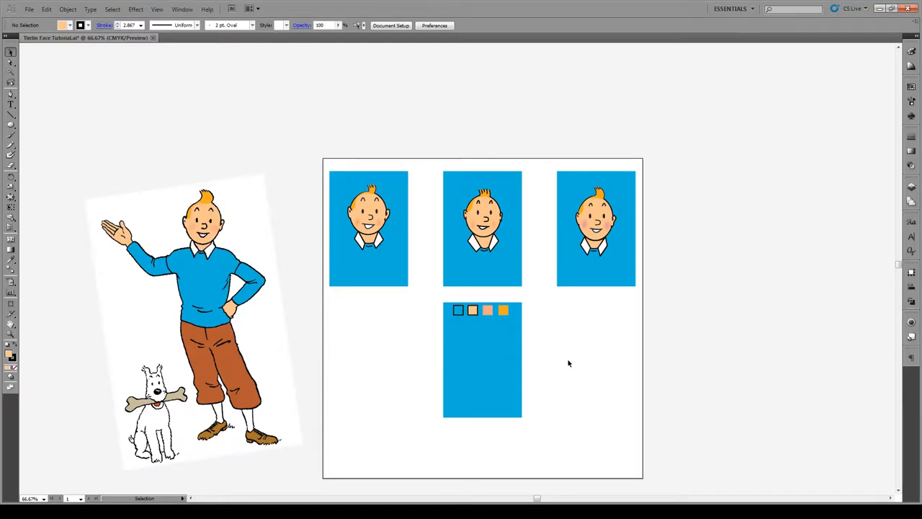
mouse_move(582, 372)
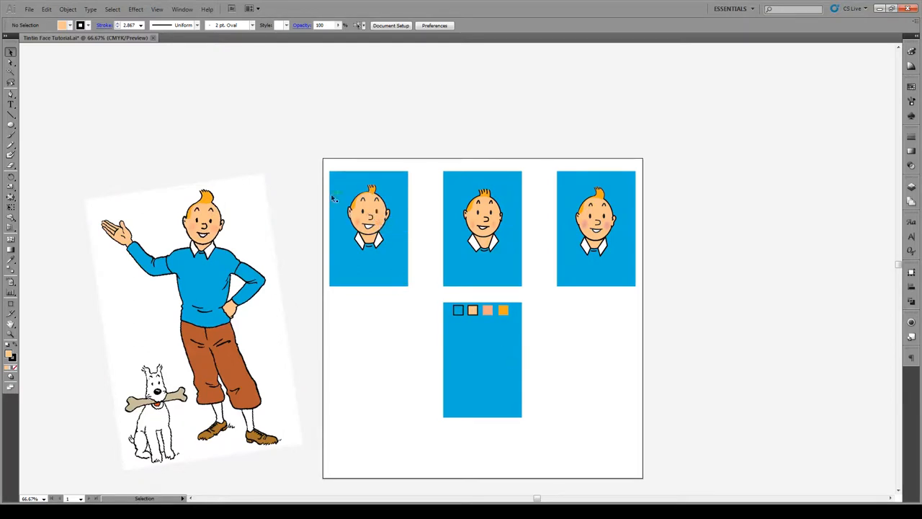
mouse_move(391, 347)
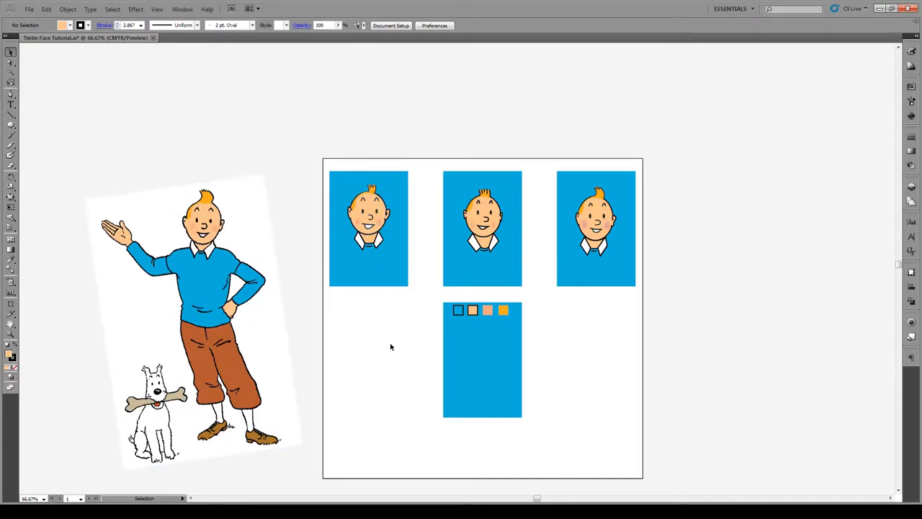
mouse_move(520, 391)
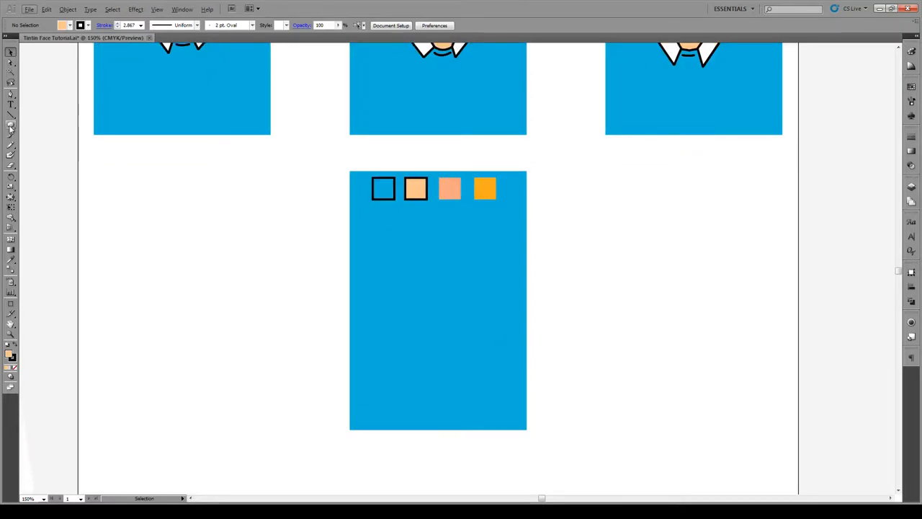
left_click(10, 126)
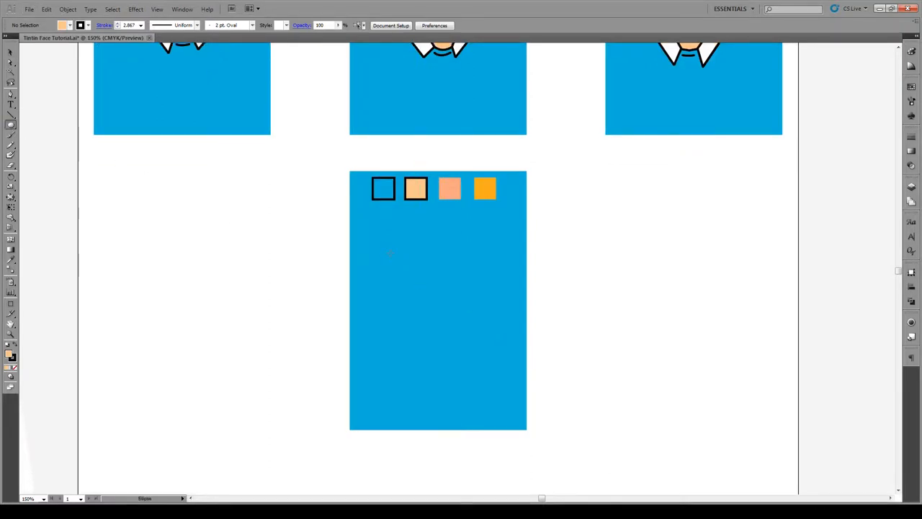
left_click(391, 253)
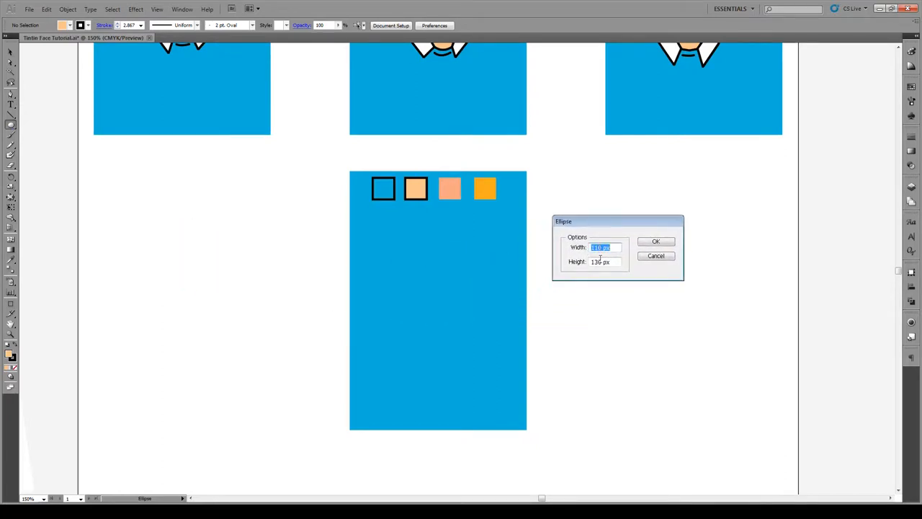
left_click(655, 241)
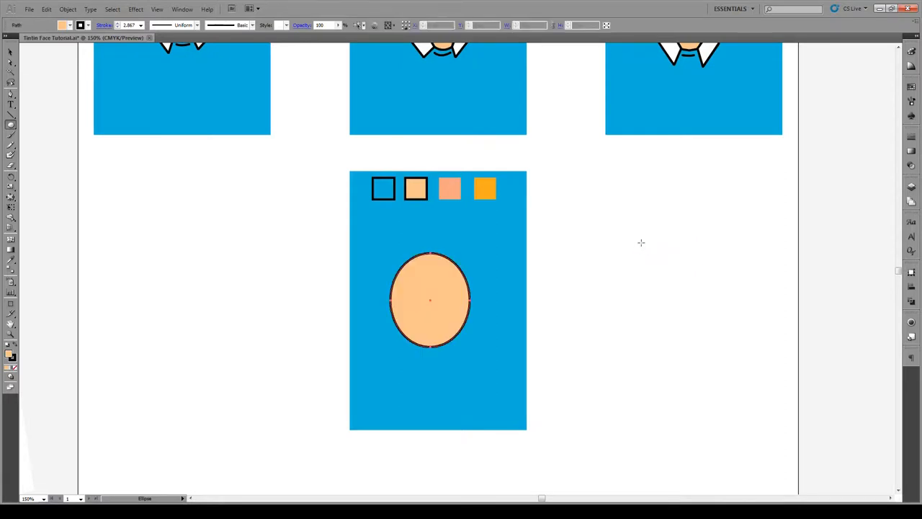
left_click(430, 299)
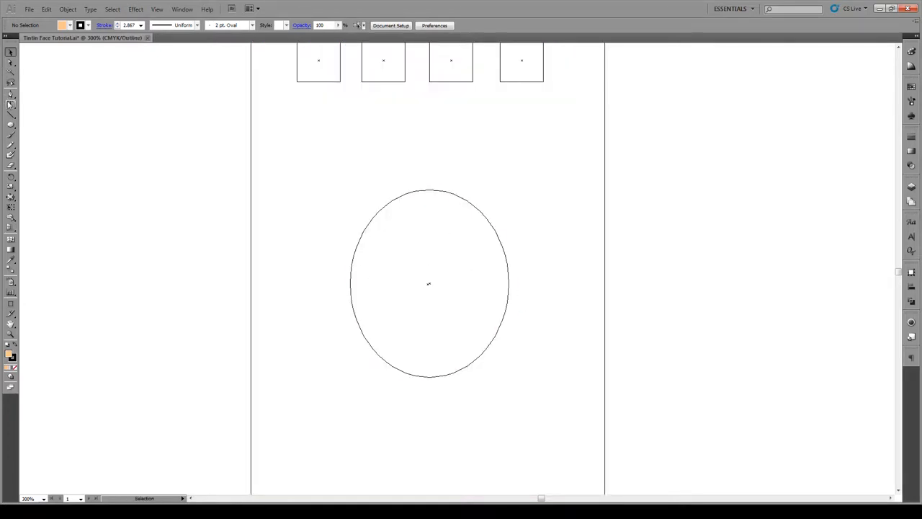
Step: Draw a small eye ellipse, make it solid black with no stroke, and Alt-drag a copy rightward
left_click(11, 126)
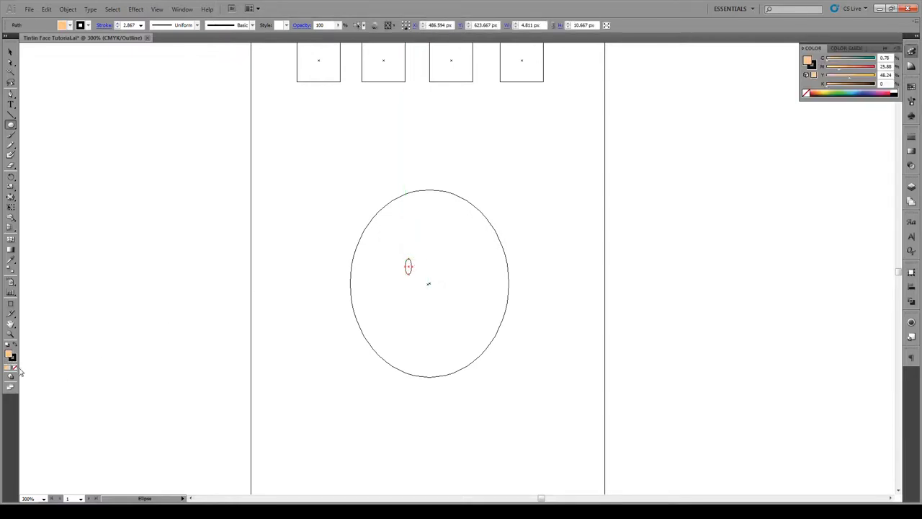
mouse_move(16, 353)
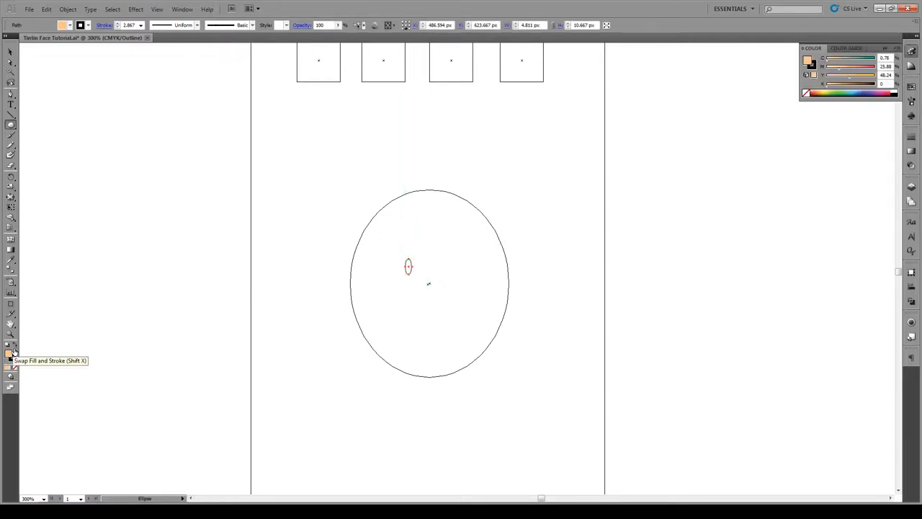
left_click(10, 356)
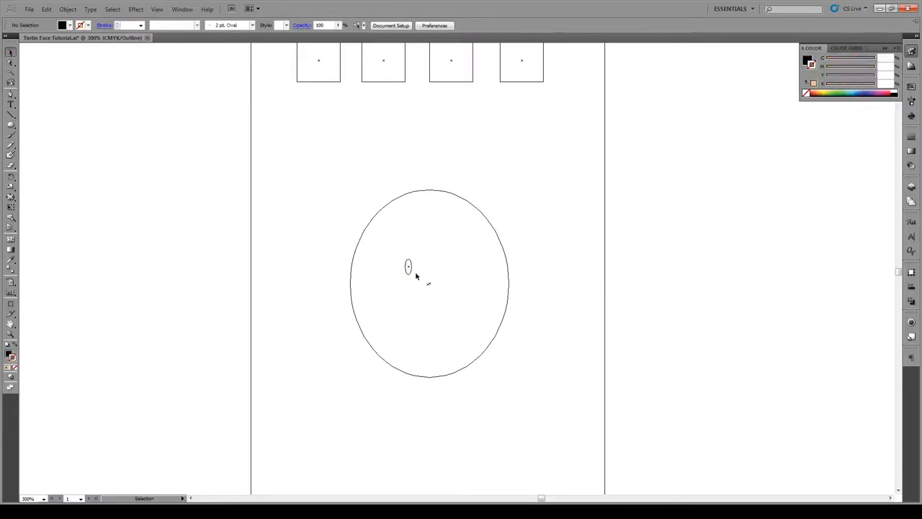
left_click_drag(408, 267, 445, 267)
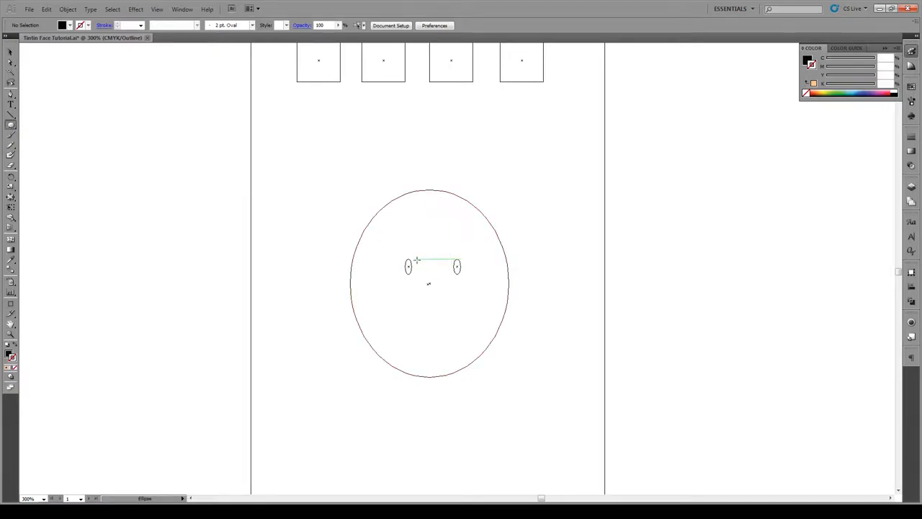
Step: Draw a small circle, delete its left anchor, and move the half circle below the eyes
left_click_drag(421, 261, 431, 273)
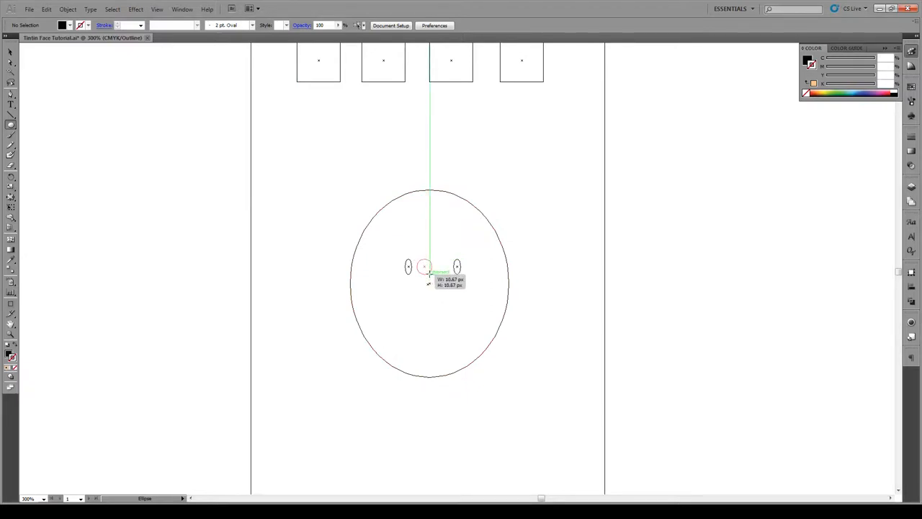
left_click_drag(425, 259, 432, 273)
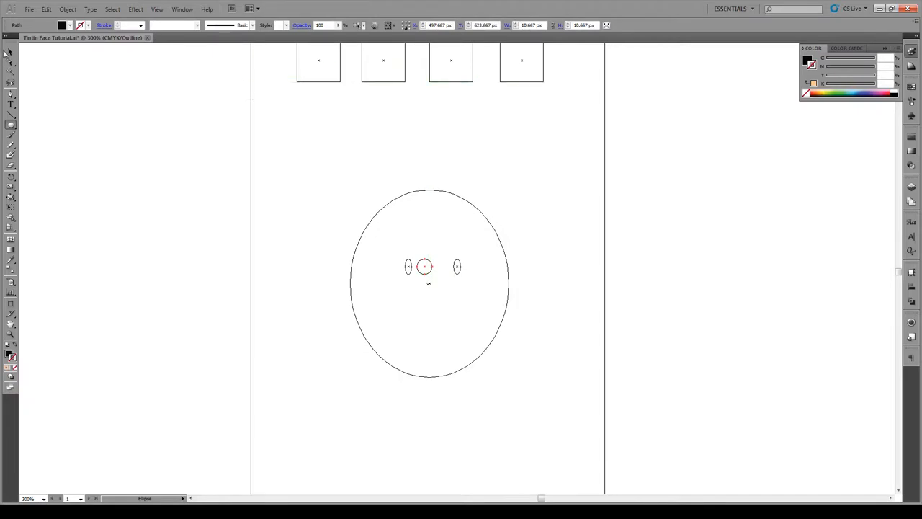
left_click(11, 60)
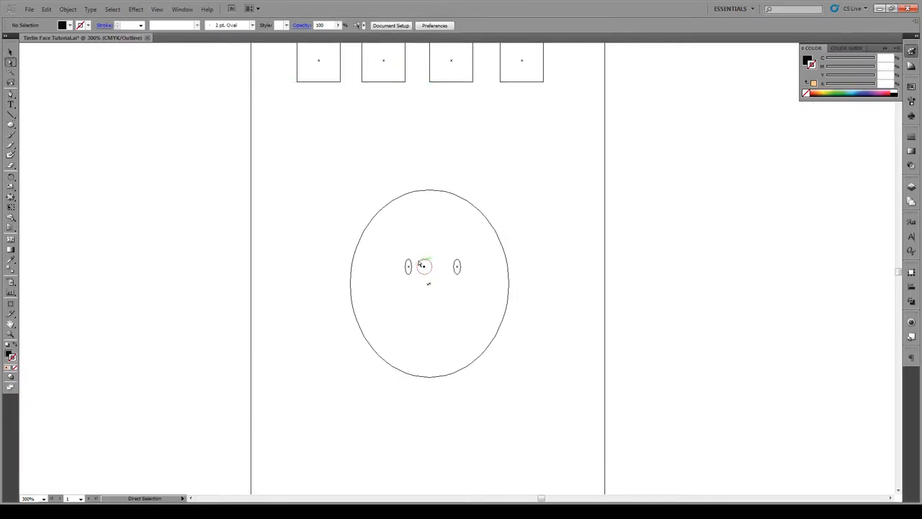
left_click(424, 267)
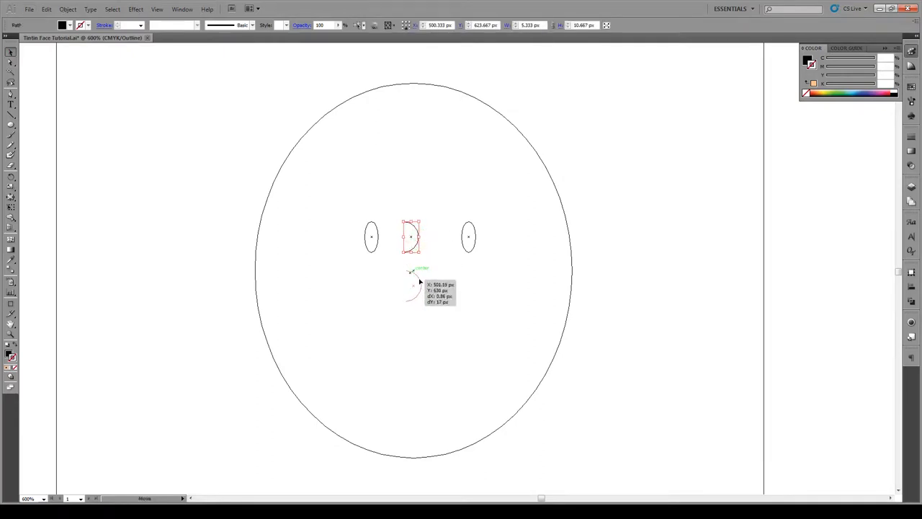
left_click_drag(411, 237, 411, 292)
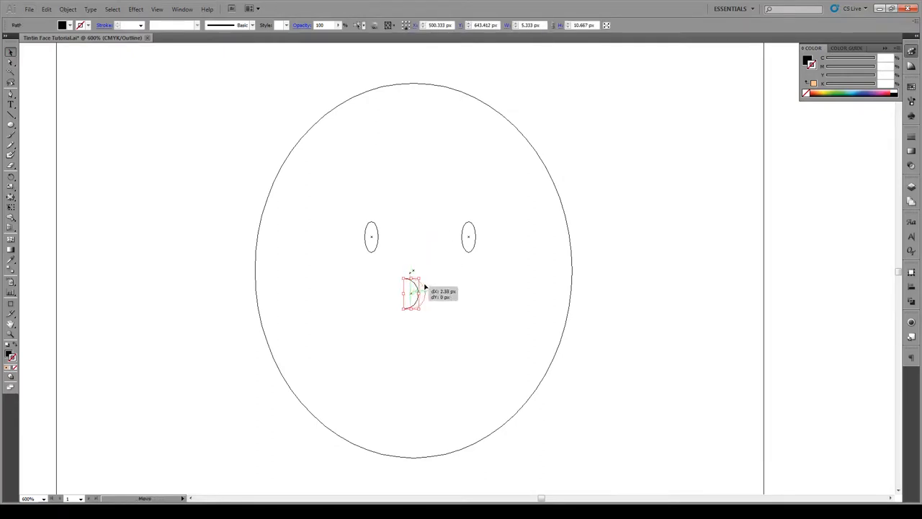
left_click_drag(411, 292, 428, 292)
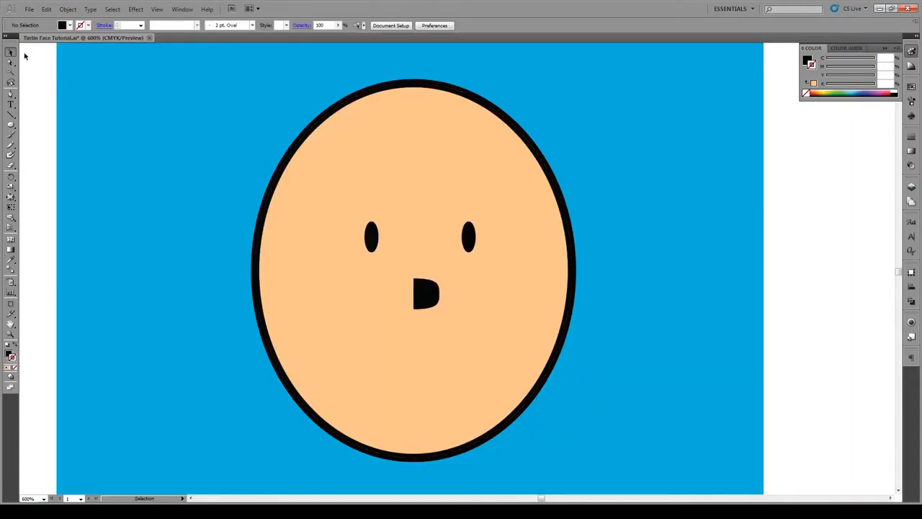
Step: Return from Outline to Preview mode to see the face in colour
left_click(426, 293)
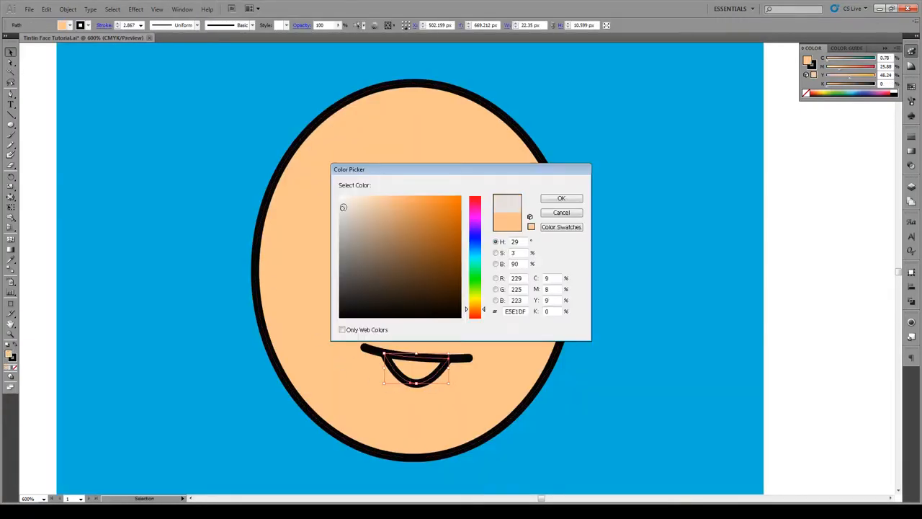
Step: Confirm white as the teeth fill in the Color Picker
left_click(561, 197)
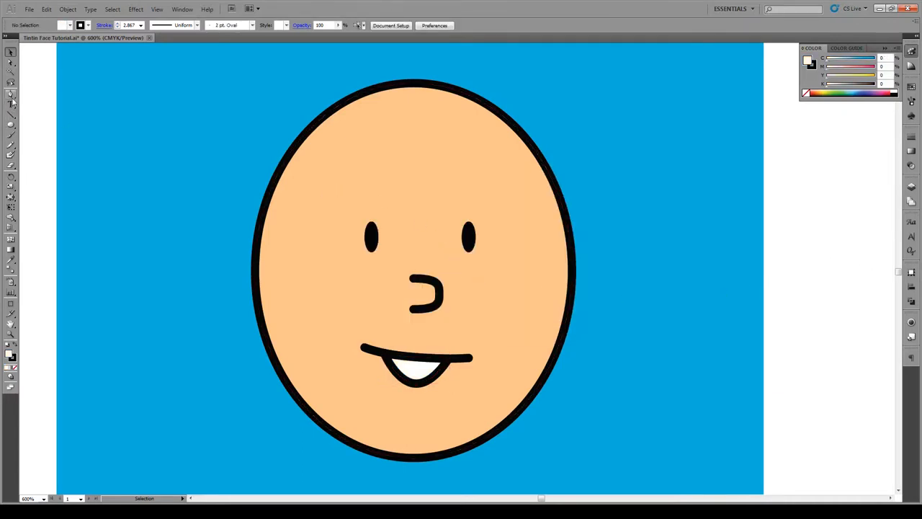
Step: Start a Pen-tool ear path at the head's left outline
left_click(11, 94)
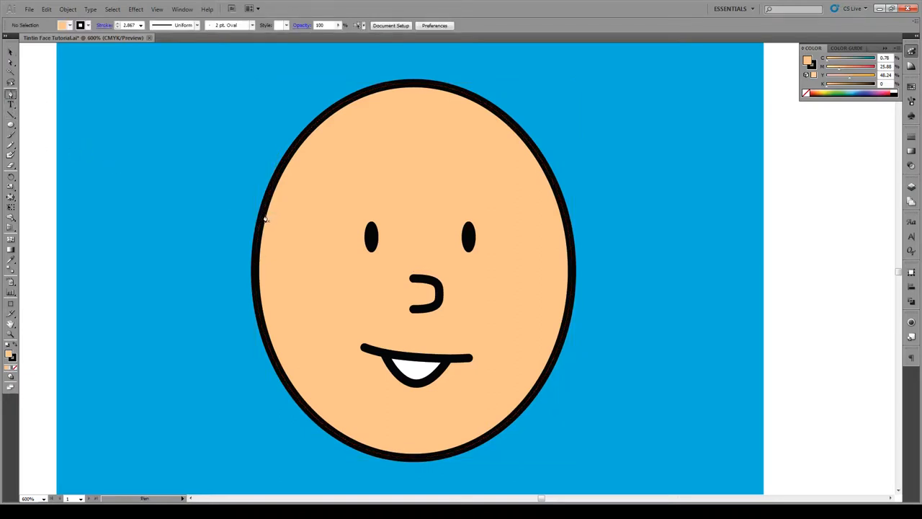
left_click(264, 213)
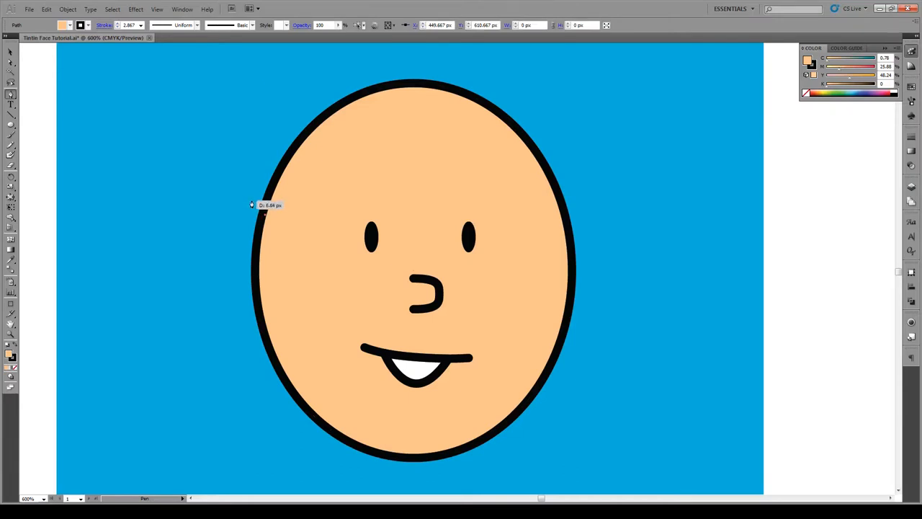
mouse_move(243, 210)
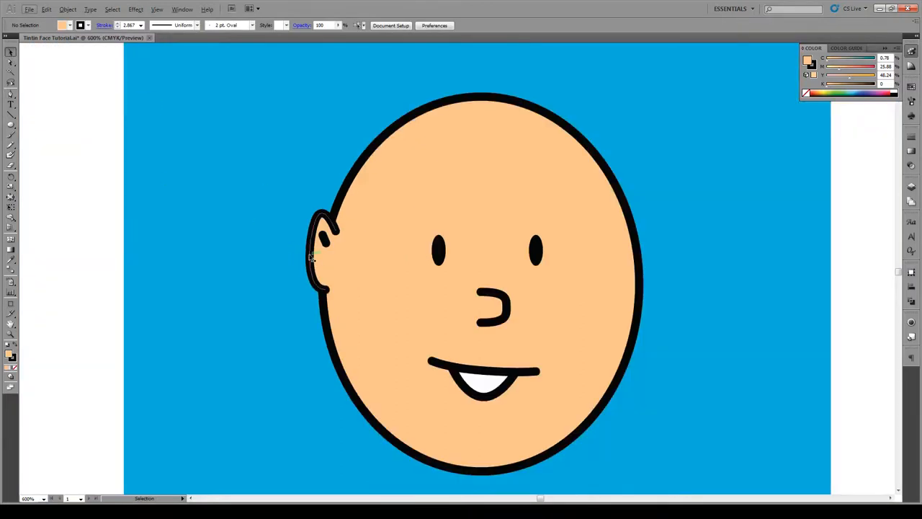
Step: Alt-drag the left ear rightward, reflect the copy, and nudge it onto the head's right edge
left_click(320, 252)
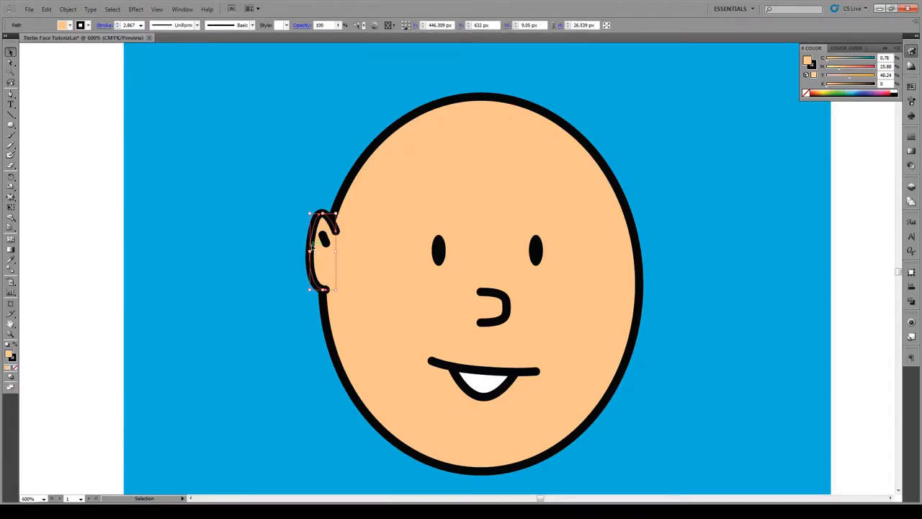
left_click_drag(321, 252, 637, 253)
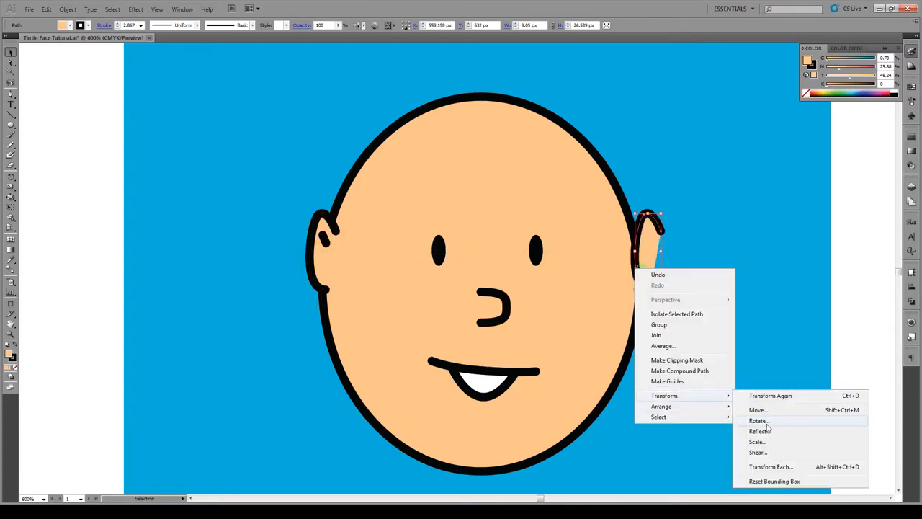
left_click(759, 431)
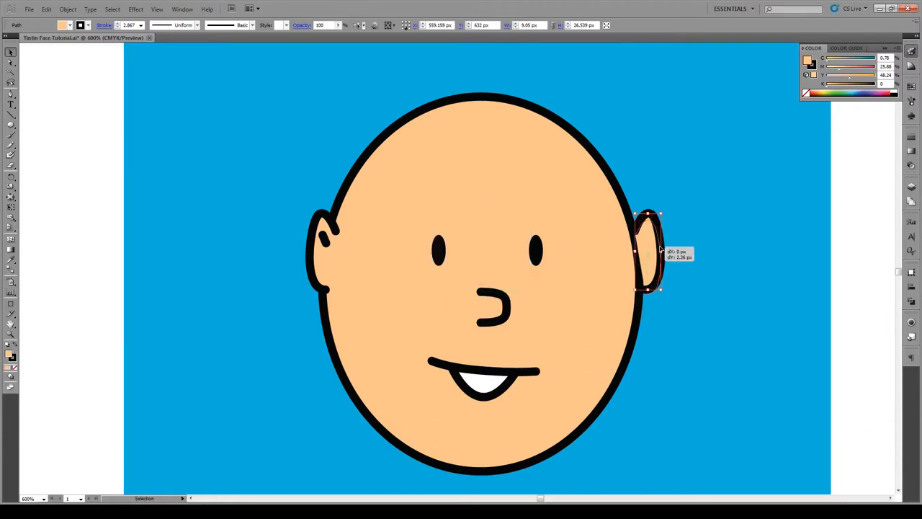
left_click_drag(646, 252, 646, 260)
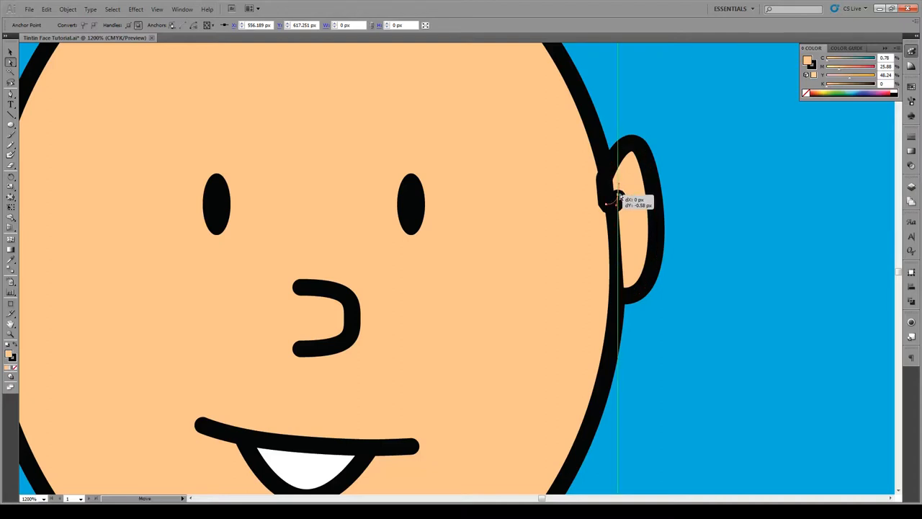
left_click(10, 63)
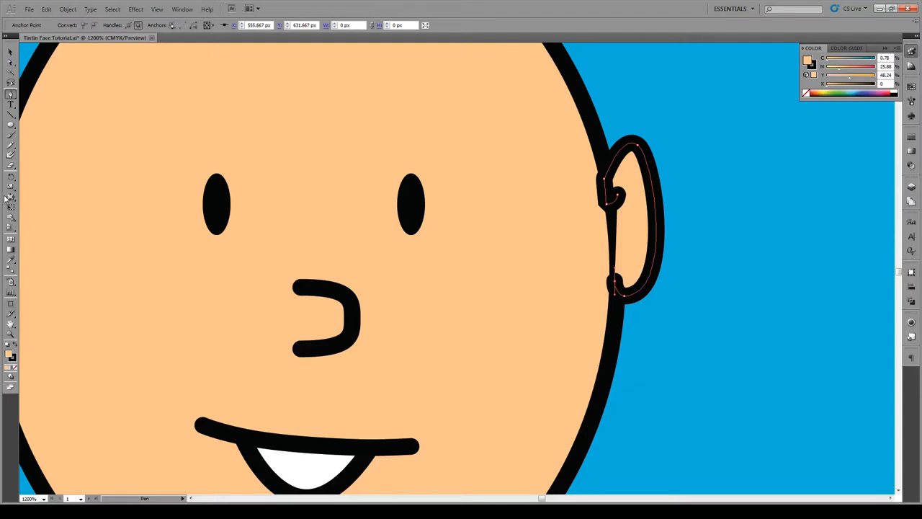
mouse_move(10, 198)
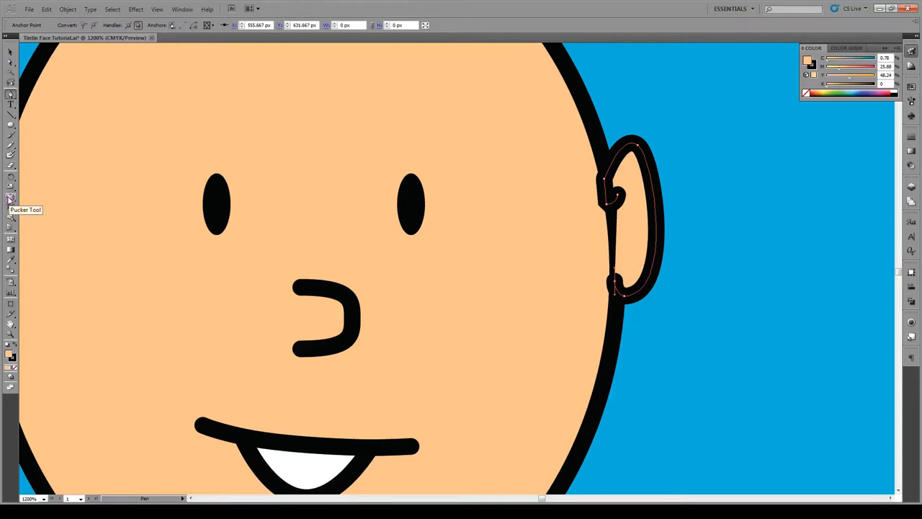
Step: Pinch the right ear's outer edge inward with the Pucker Tool
left_click(11, 199)
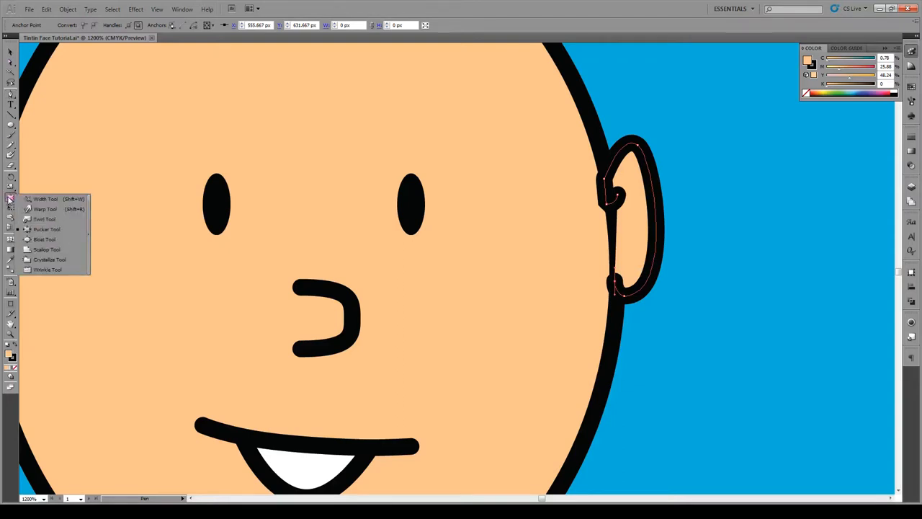
mouse_move(49, 259)
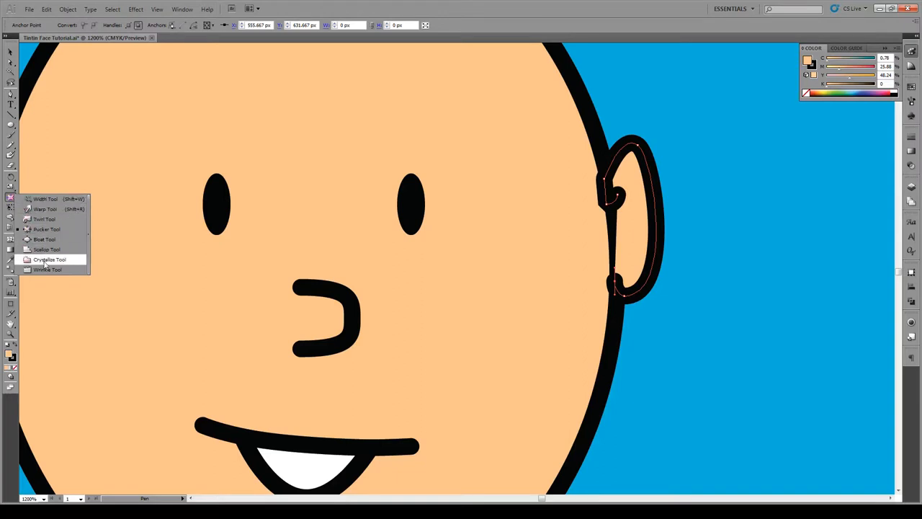
left_click(46, 229)
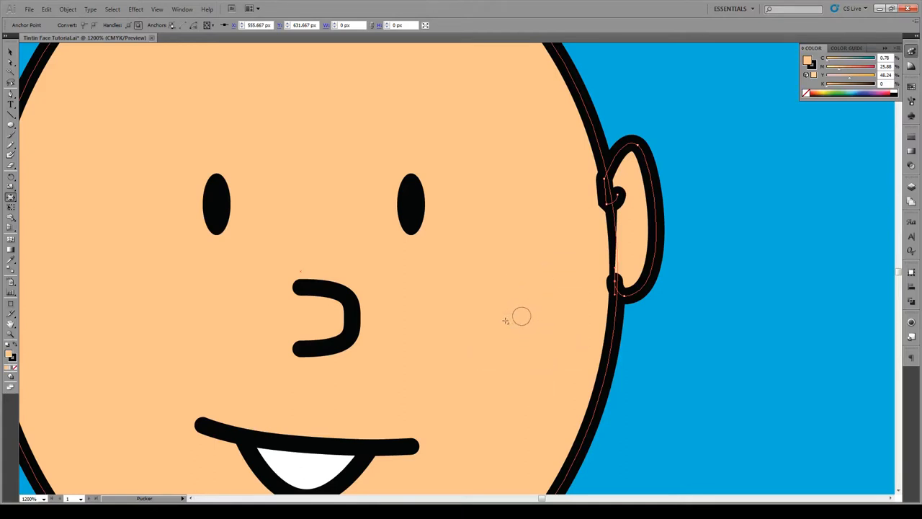
mouse_move(657, 250)
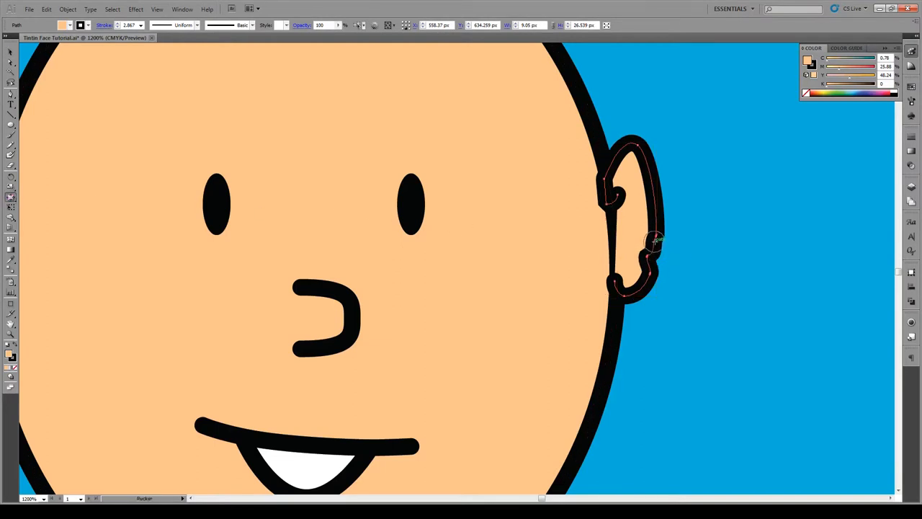
left_click(630, 245)
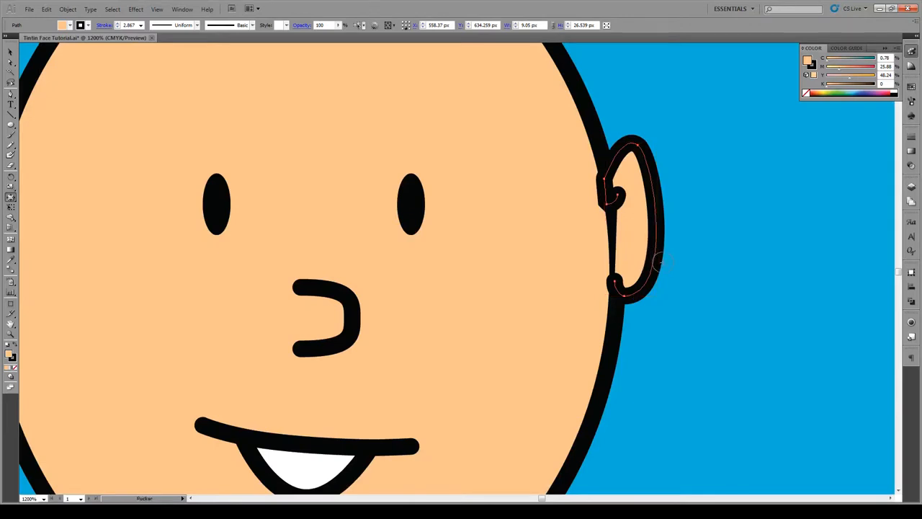
mouse_move(670, 254)
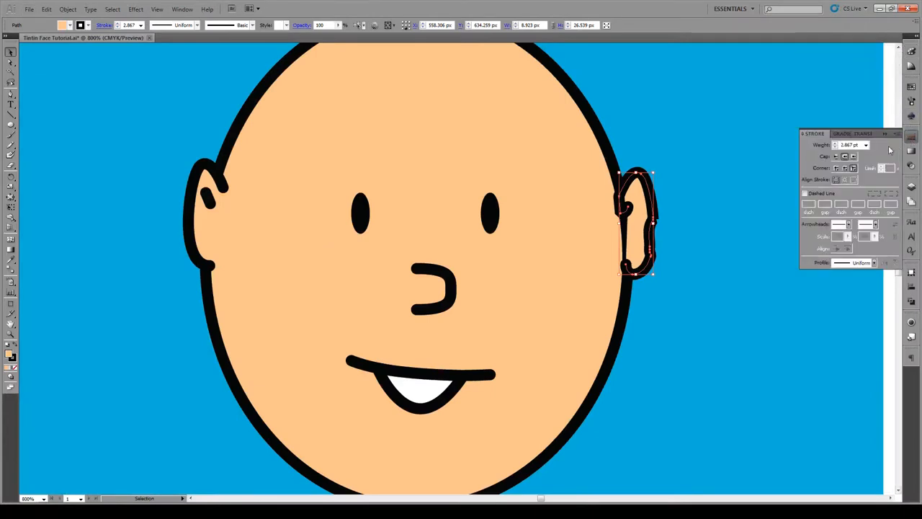
mouse_move(877, 142)
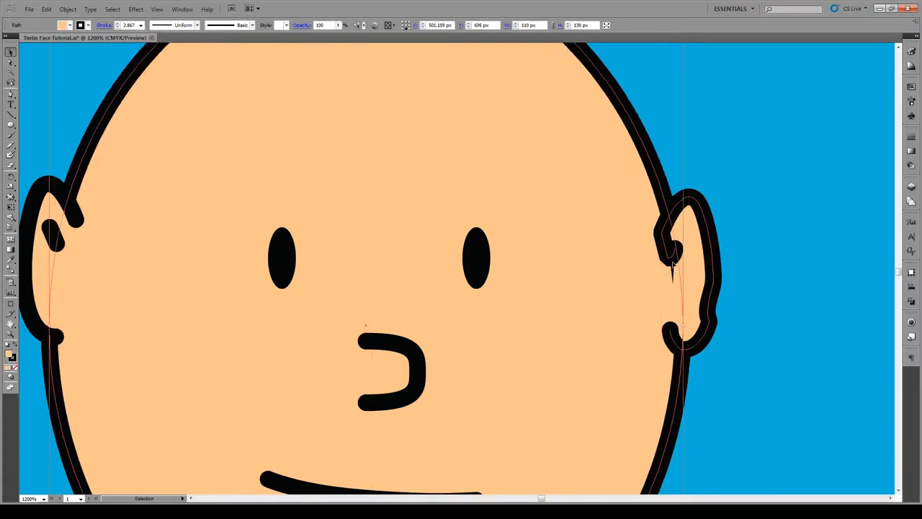
Step: Adjust the outline points where the ears meet the head
left_click(670, 266)
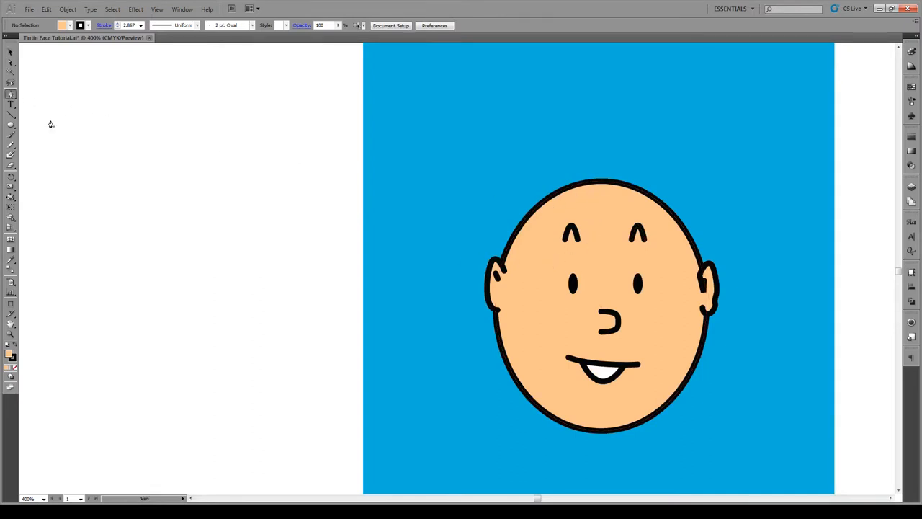
Step: Pen-draw the hair curve across the forehead and the quiff rising from the crown
left_click(10, 51)
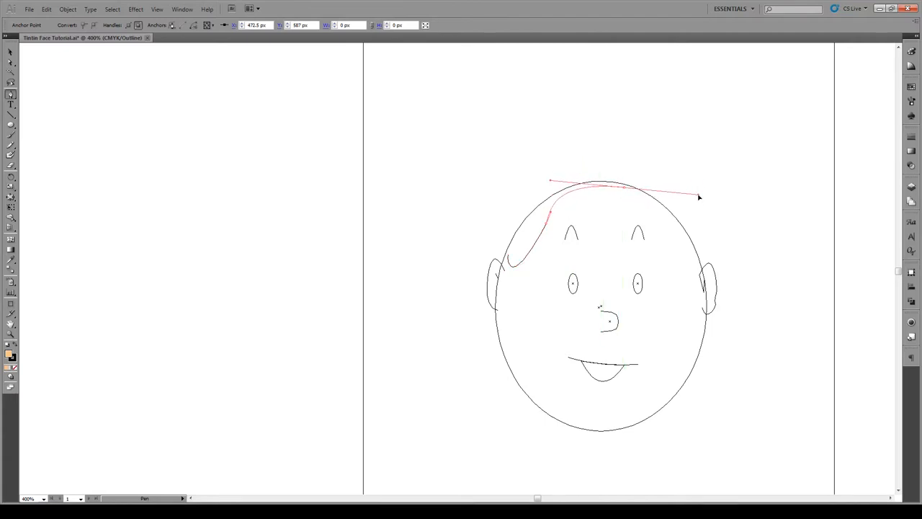
left_click_drag(698, 196, 638, 188)
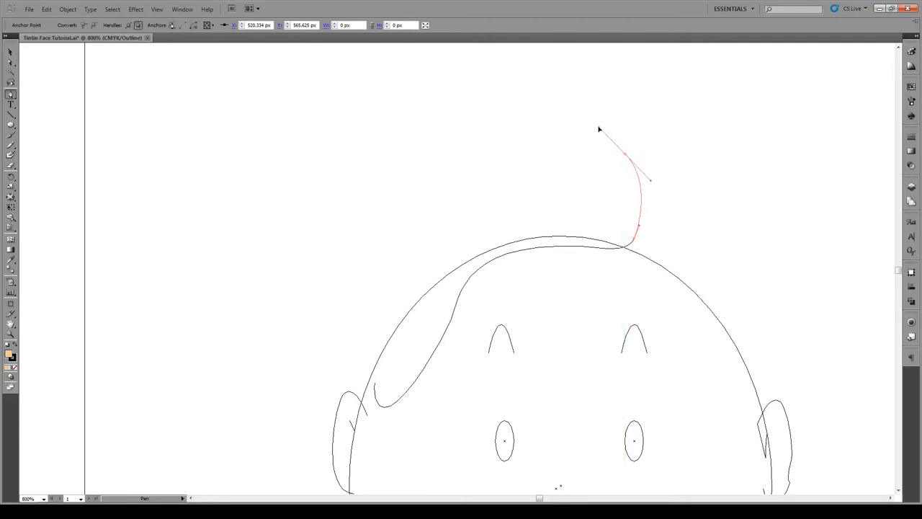
left_click_drag(599, 130, 593, 148)
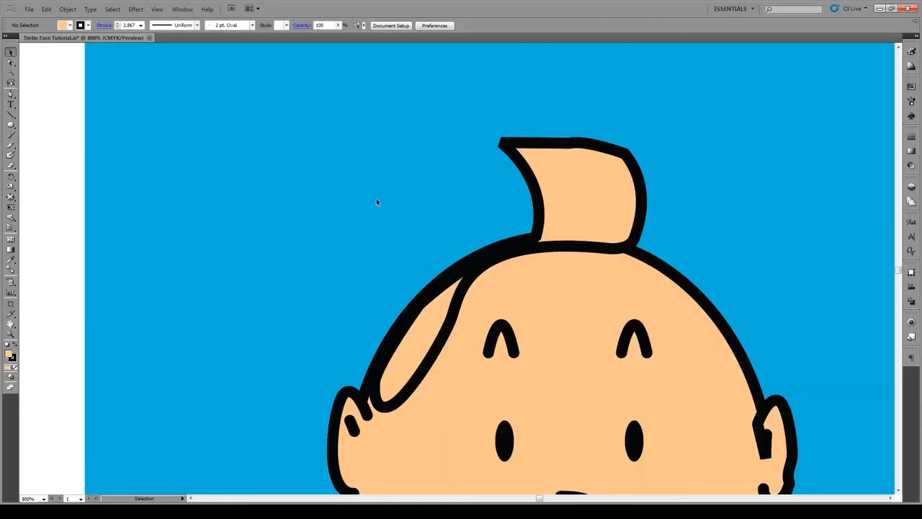
Step: Give the selected quiff hair shape an orange fill and set its stroke to None
left_click(577, 231)
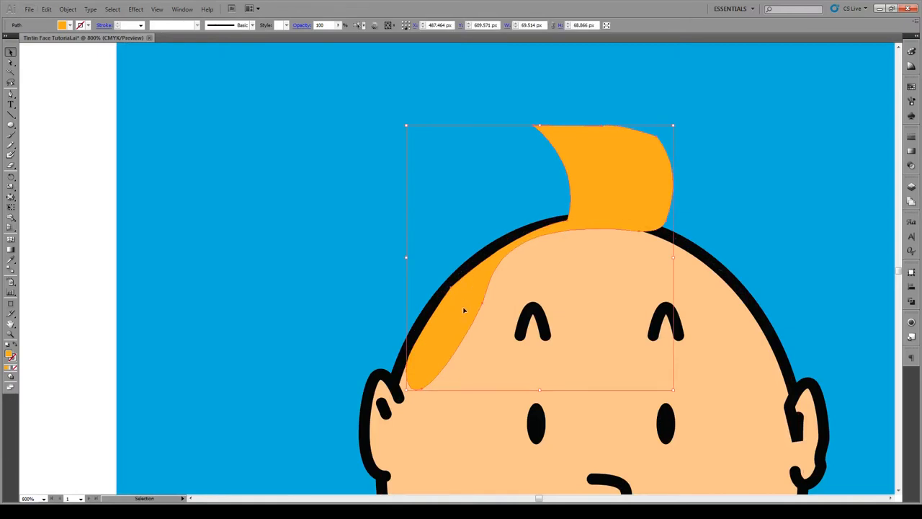
left_click_drag(465, 310, 461, 299)
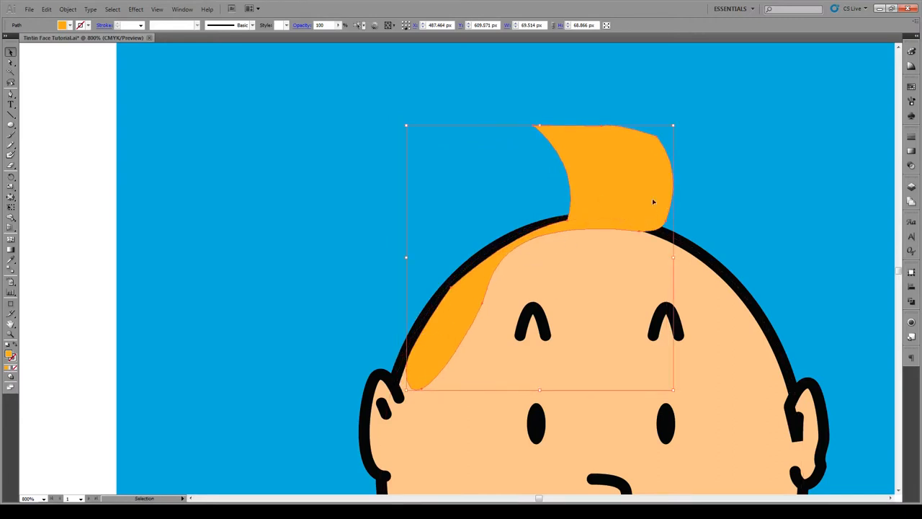
mouse_move(36, 83)
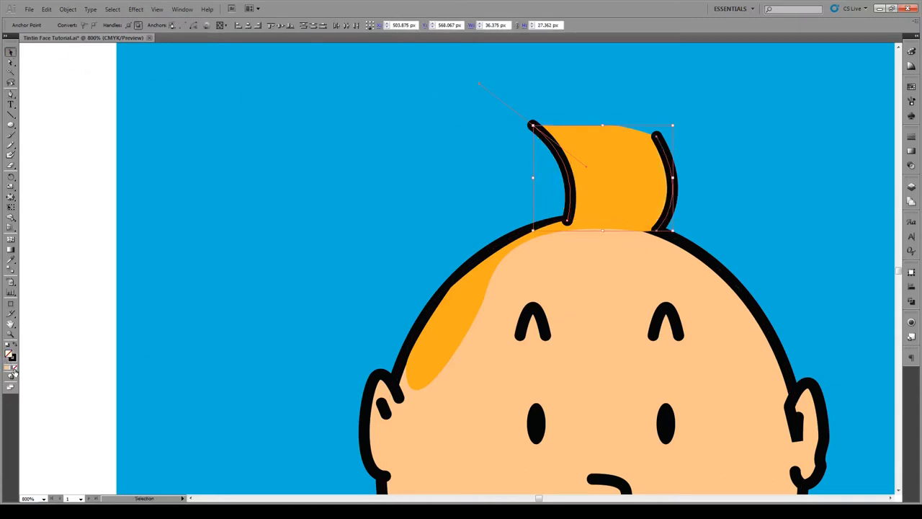
Step: Switch to a black stroke with no fill and adjust where the quiff outline meets the head
left_click(11, 68)
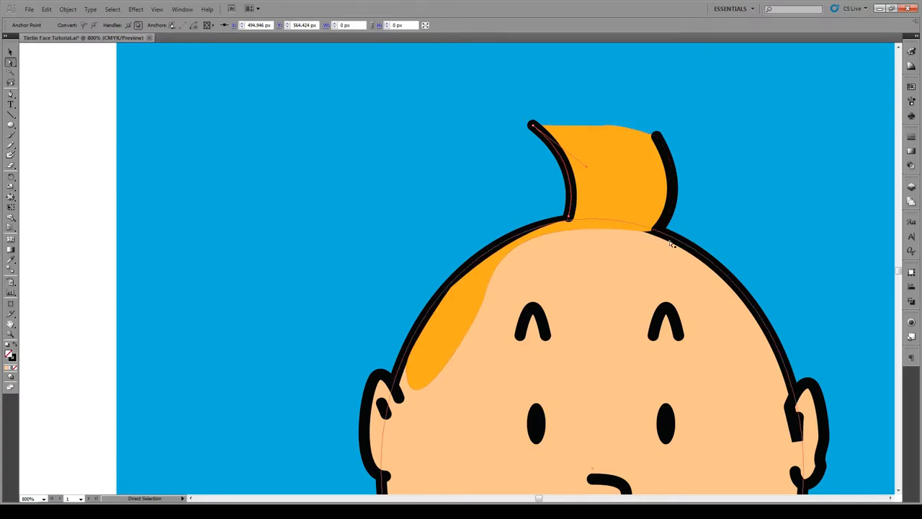
left_click_drag(652, 232, 662, 227)
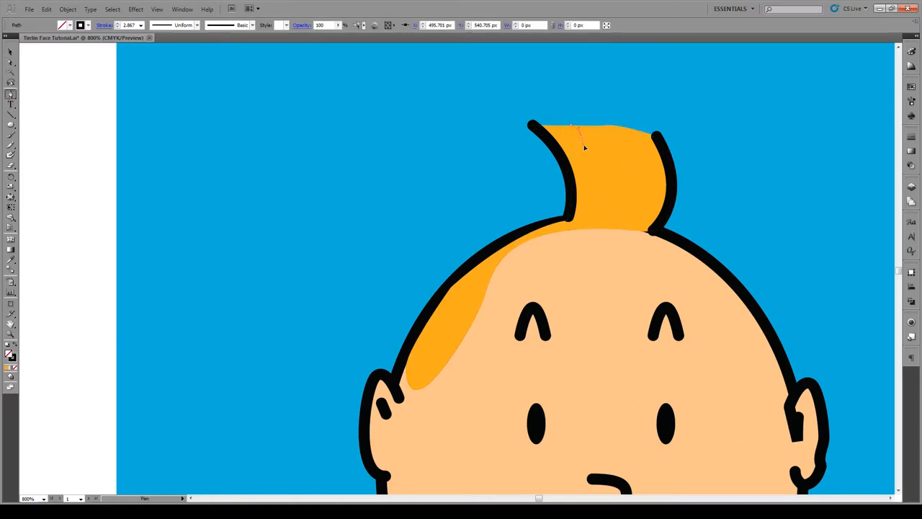
Step: Paint short black hair strands across the quiff top, one near its right edge
left_click(577, 131)
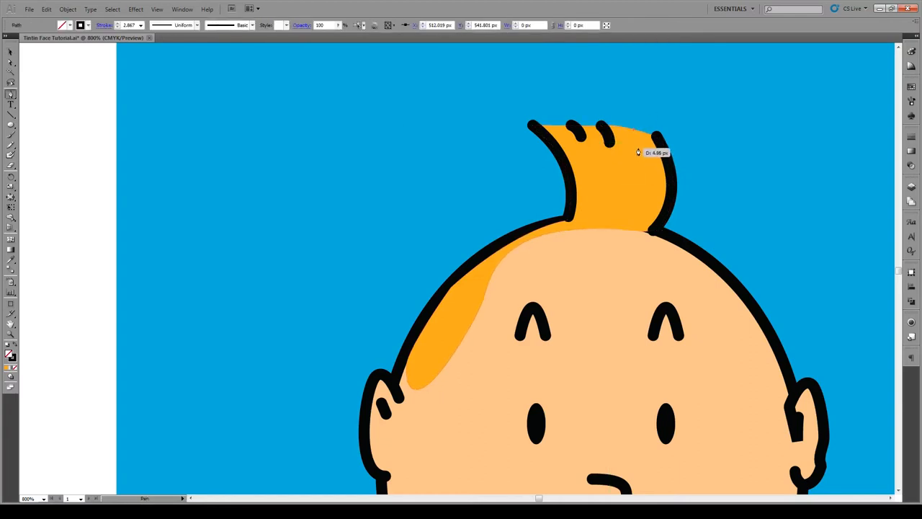
left_click(636, 136)
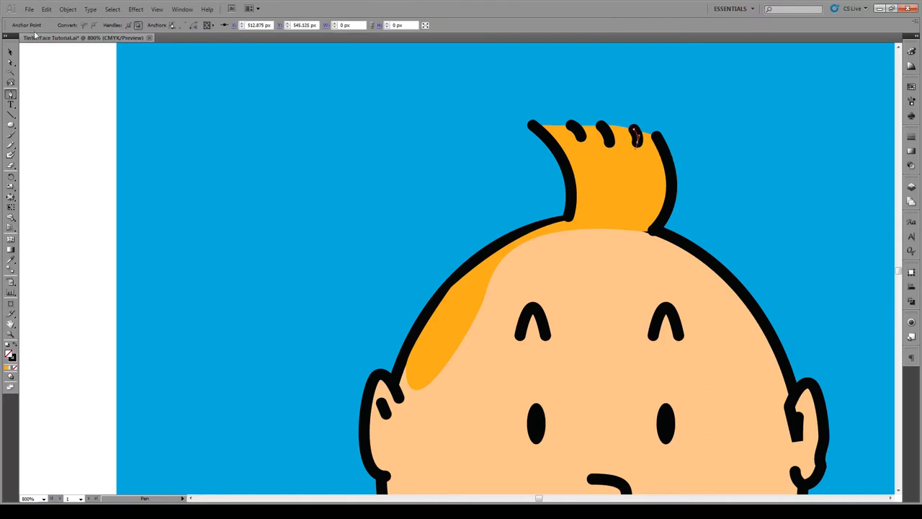
left_click(10, 52)
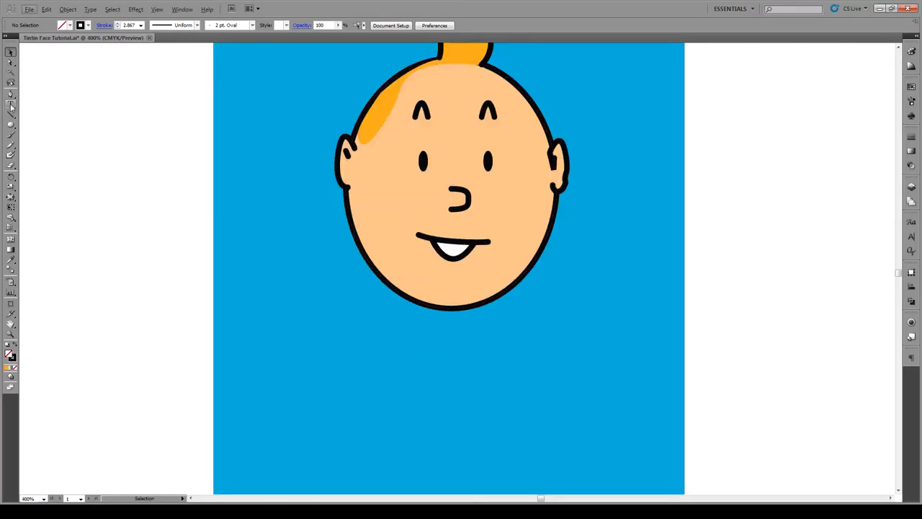
mouse_move(11, 125)
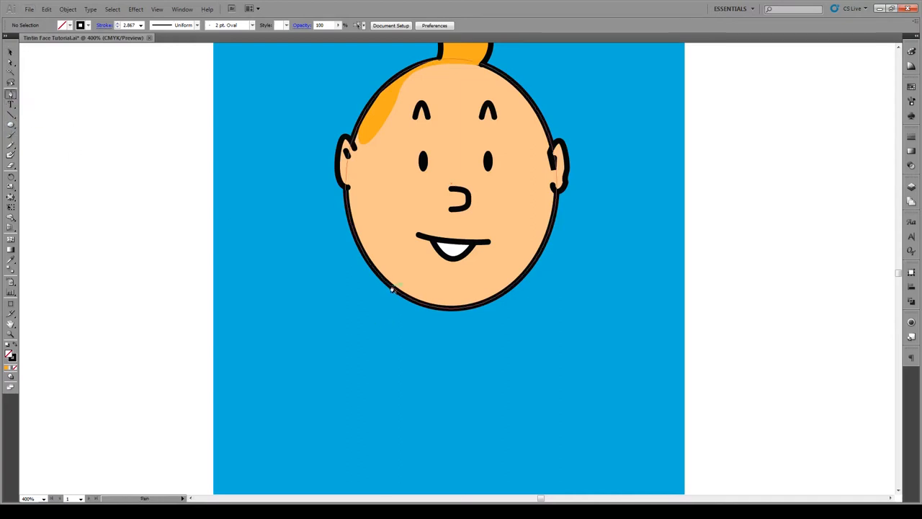
mouse_move(388, 283)
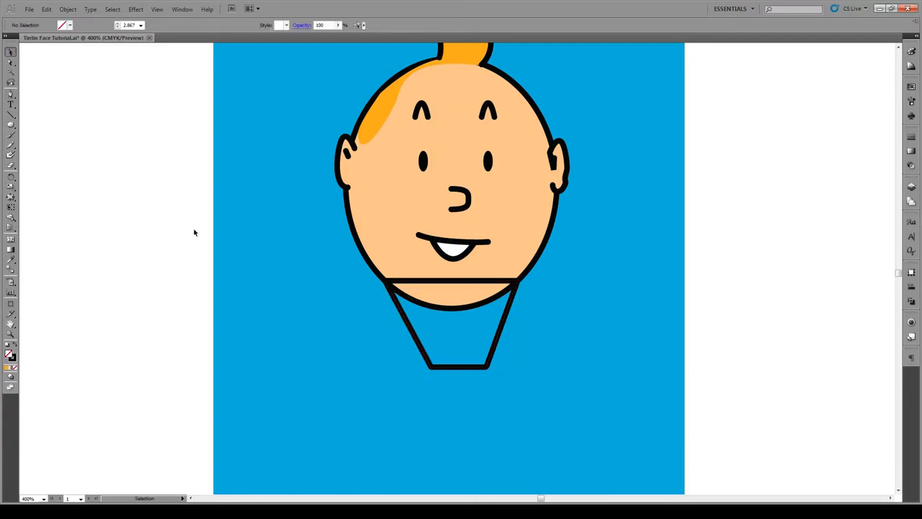
Step: Select the peach neck shape and send it backward behind the head
left_click(451, 331)
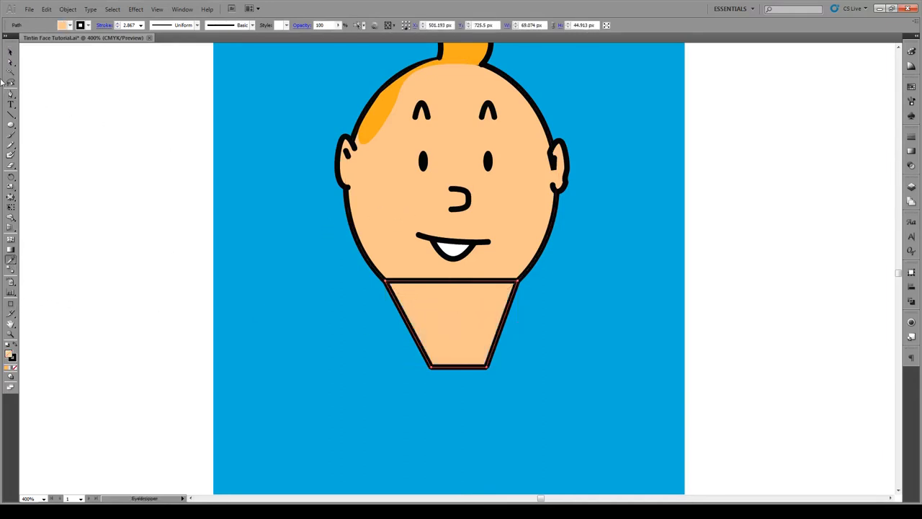
right_click(451, 339)
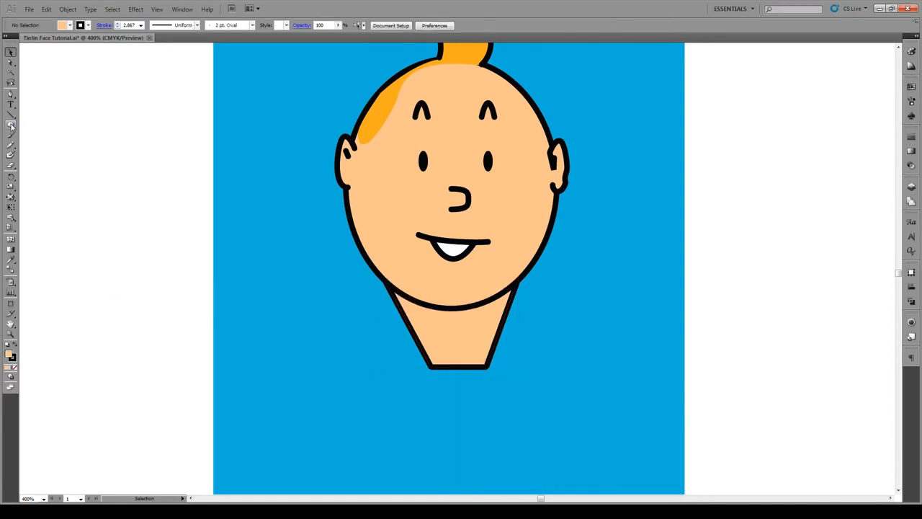
Step: Draw a rectangle and fill it white using the Color Picker
left_click(10, 125)
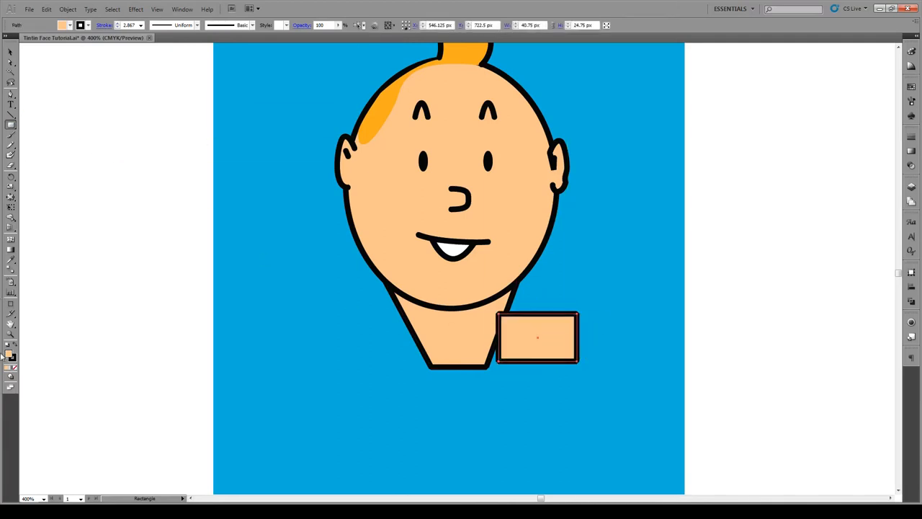
double_click(11, 355)
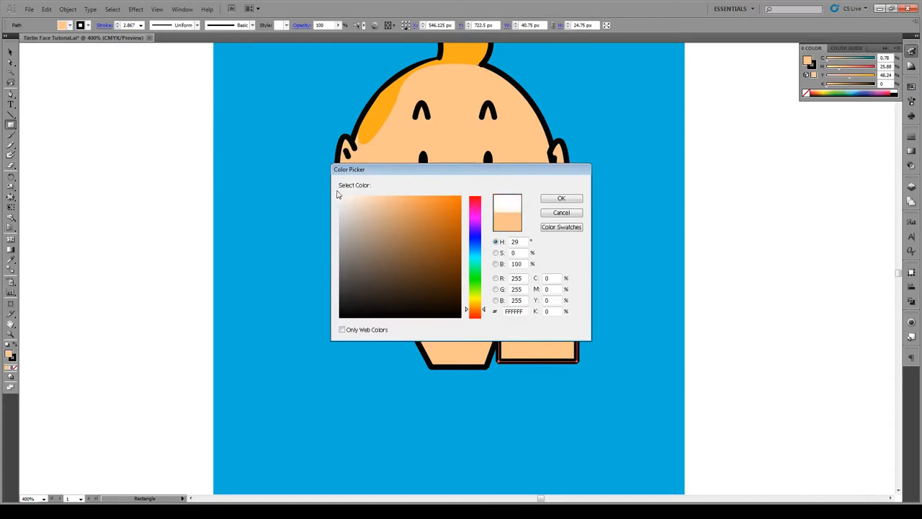
left_click(561, 198)
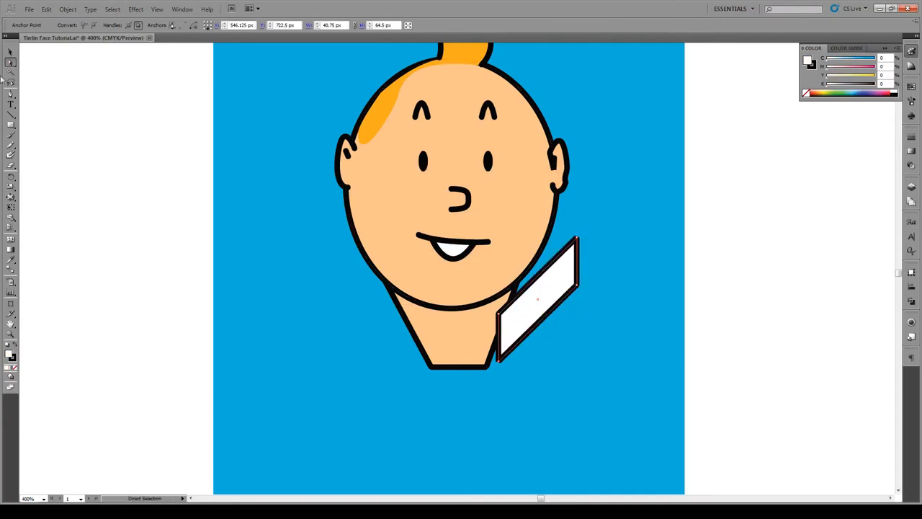
Step: Move the slanted white collar piece against the neck's edge and pick a corner point
left_click_drag(548, 289, 504, 317)
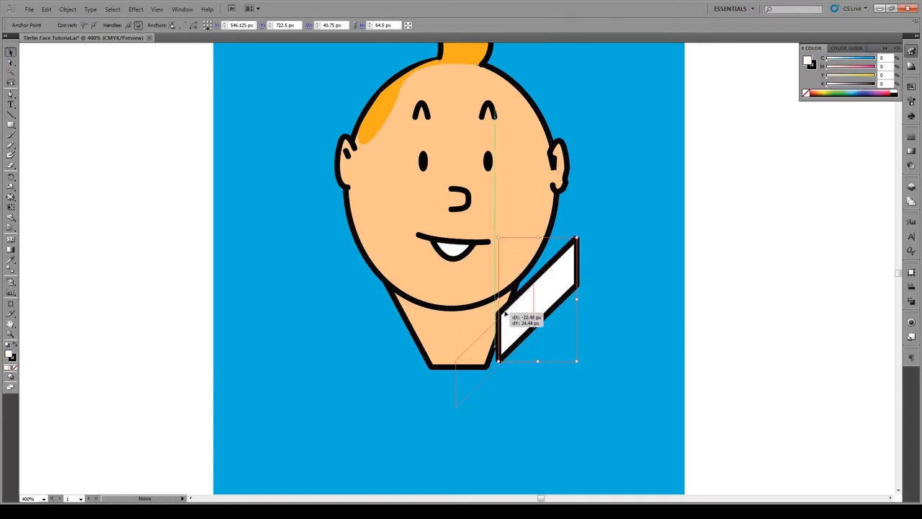
left_click_drag(526, 317, 488, 314)
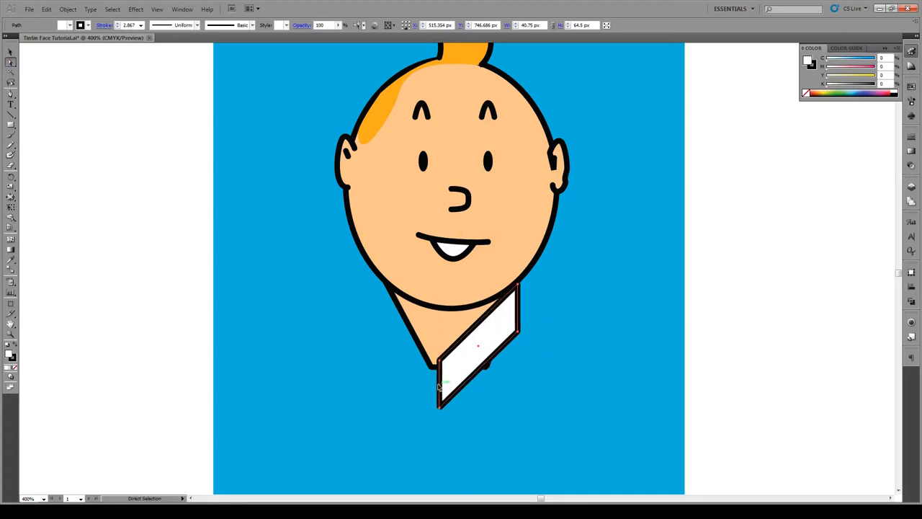
left_click(441, 382)
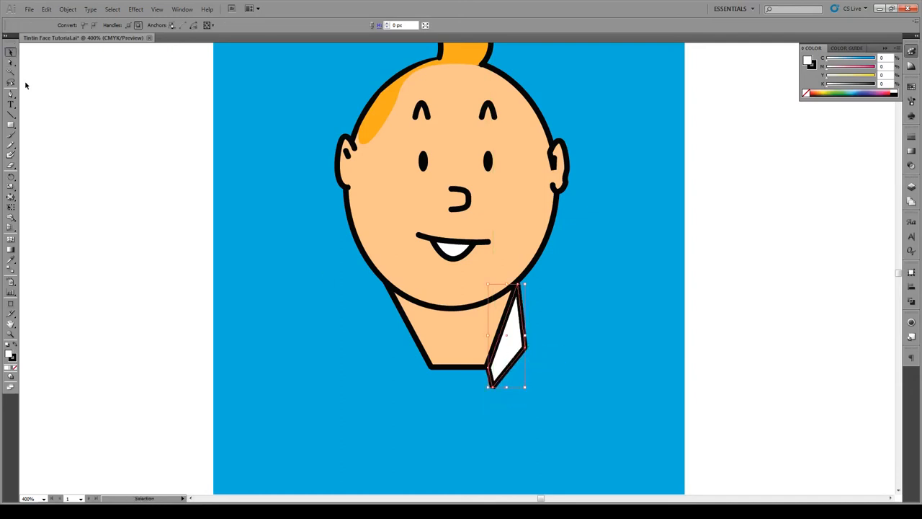
Step: Reflect a copy of the right collar flap to the left and stretch its tip downward
left_click(506, 345)
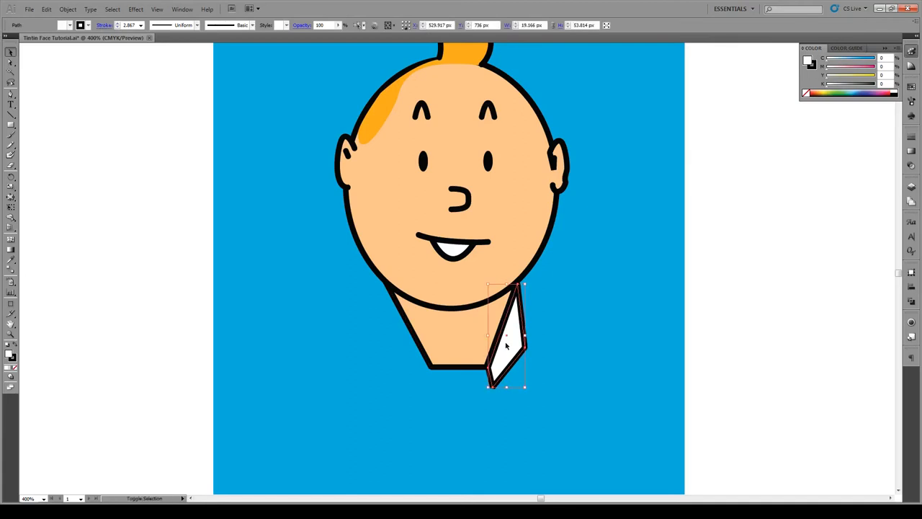
right_click(506, 346)
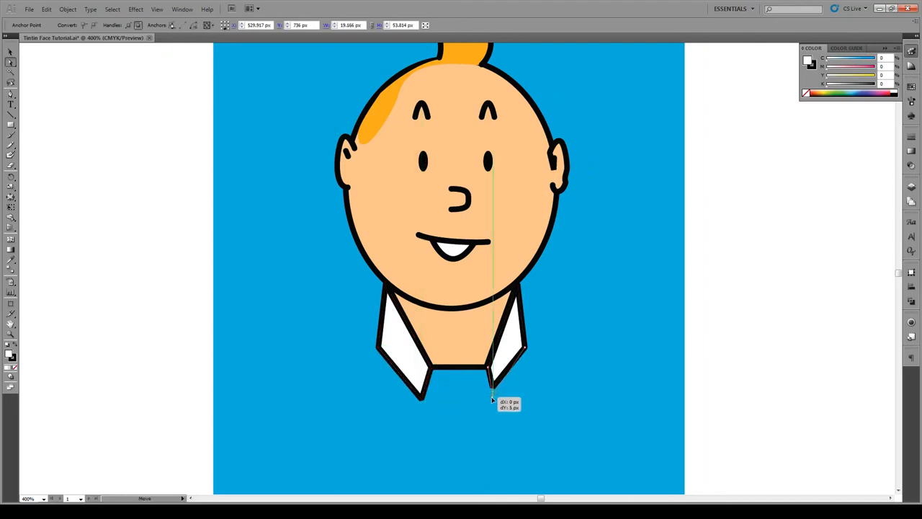
left_click_drag(492, 389, 533, 364)
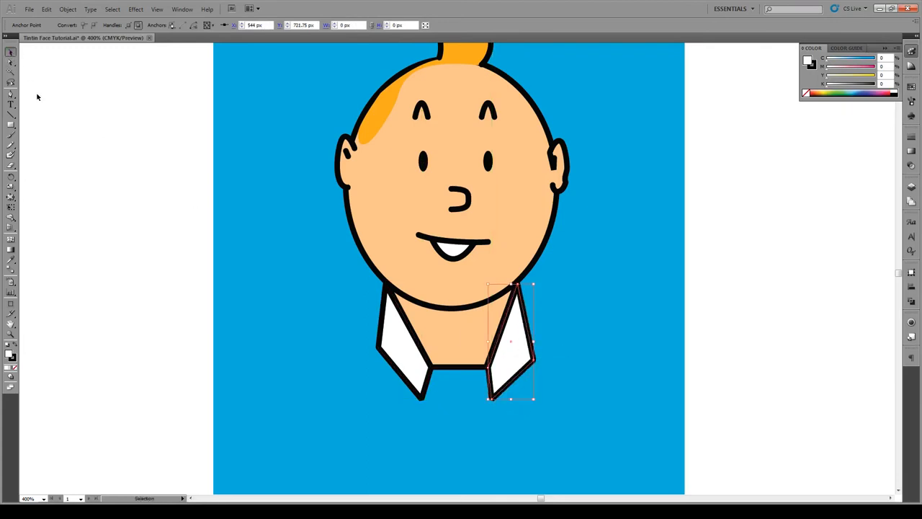
left_click(10, 94)
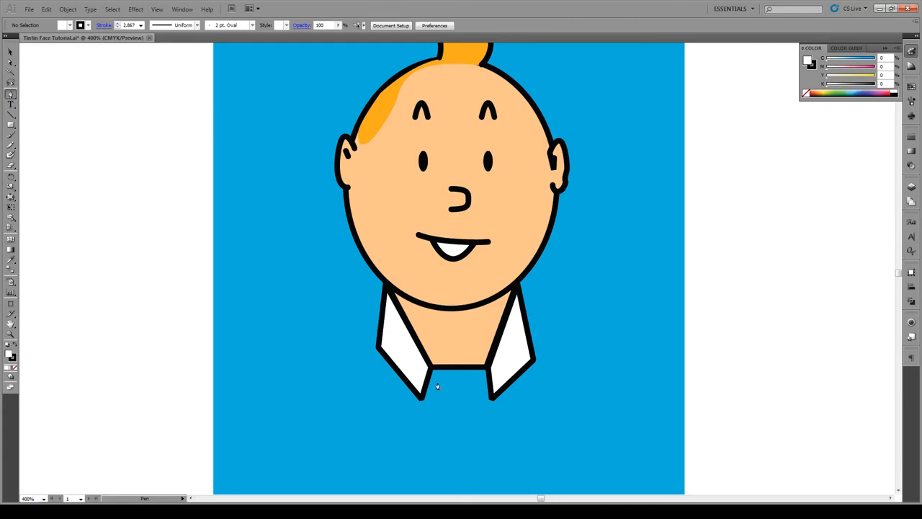
Step: Deselect the collar flaps and pick Convert Anchor Point for the neck's bottom corners
left_click(523, 372)
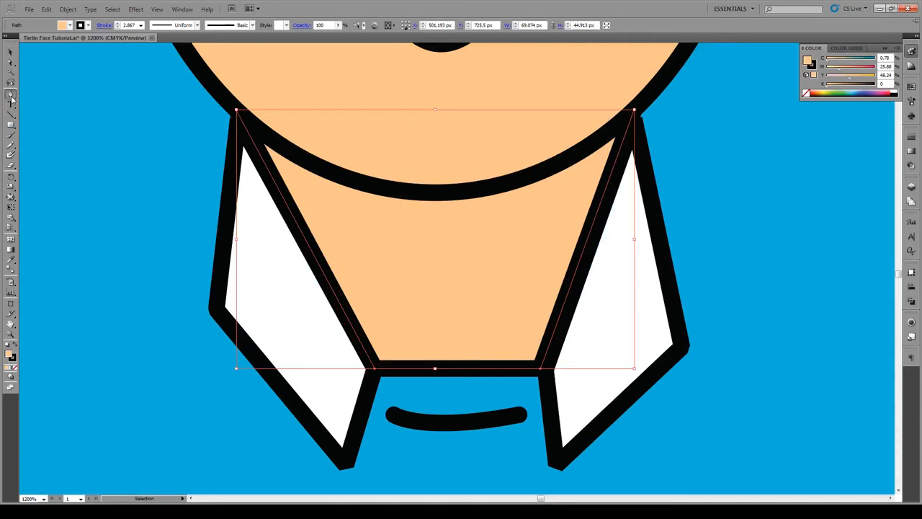
left_click(11, 92)
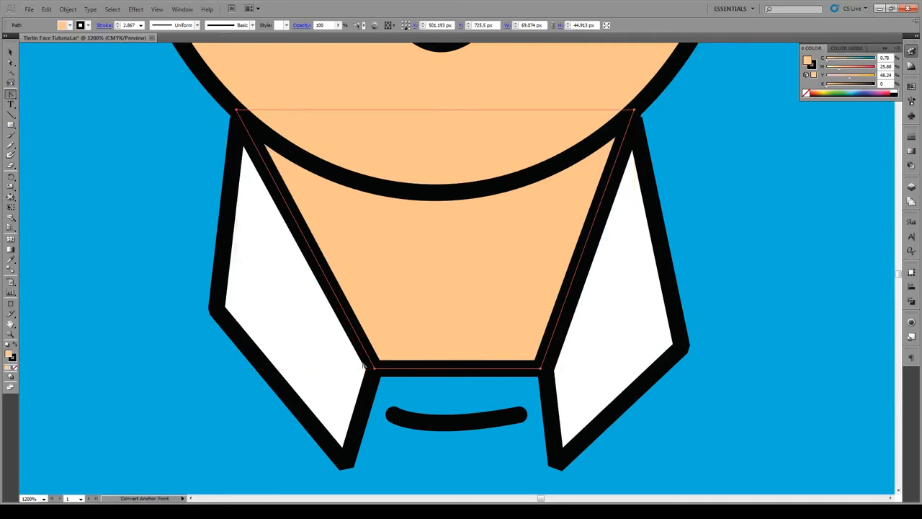
mouse_move(400, 290)
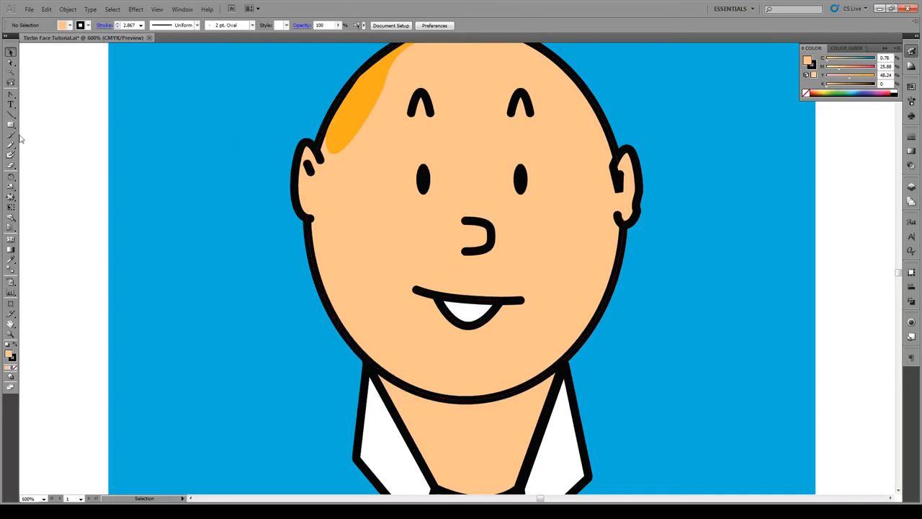
Step: Draw a pink blush ellipse, copy it to the other cheek, and apply Gaussian Blur radius 9.8
left_click(11, 125)
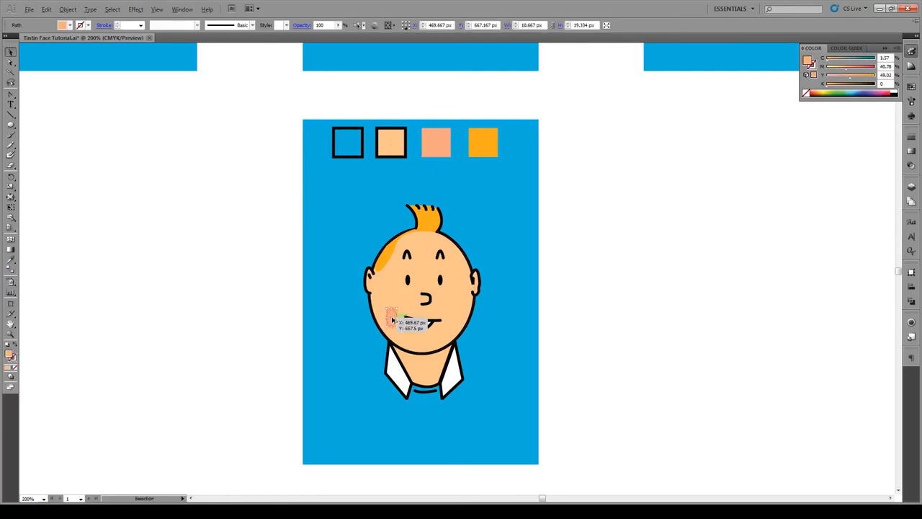
left_click_drag(392, 317, 454, 317)
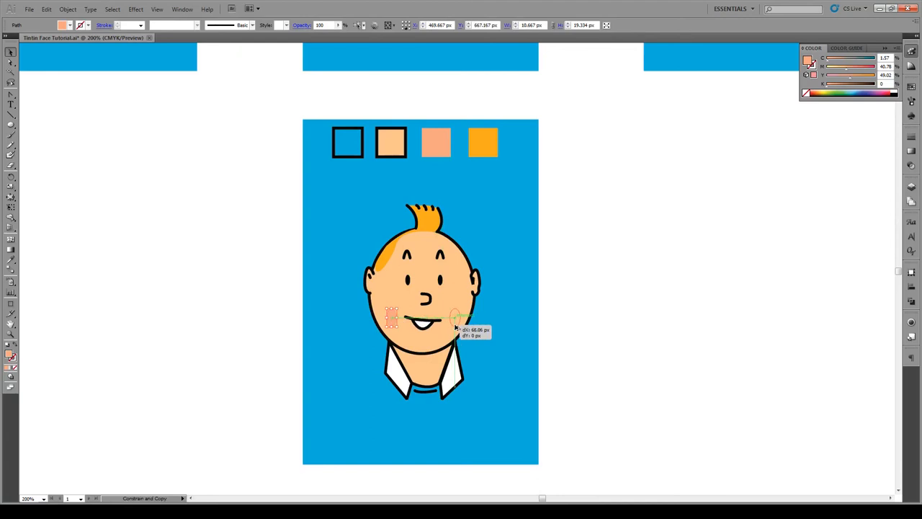
left_click_drag(391, 317, 455, 319)
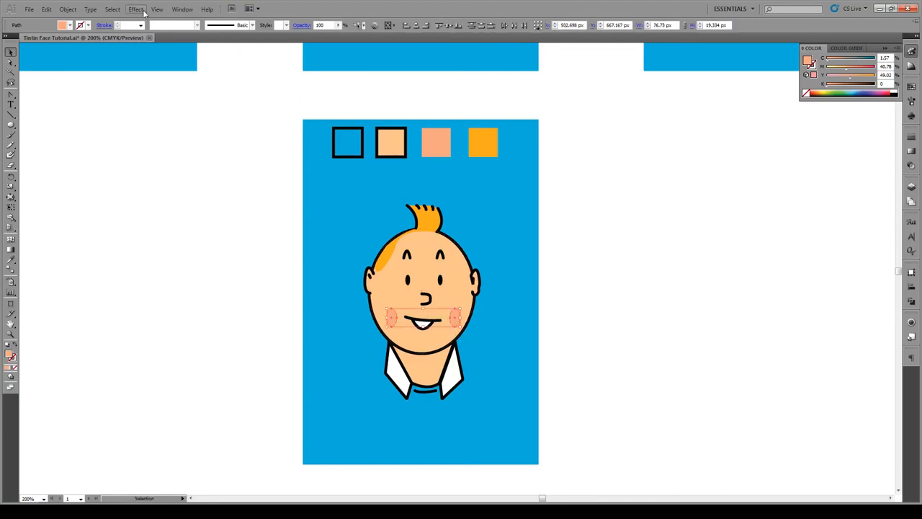
left_click(137, 9)
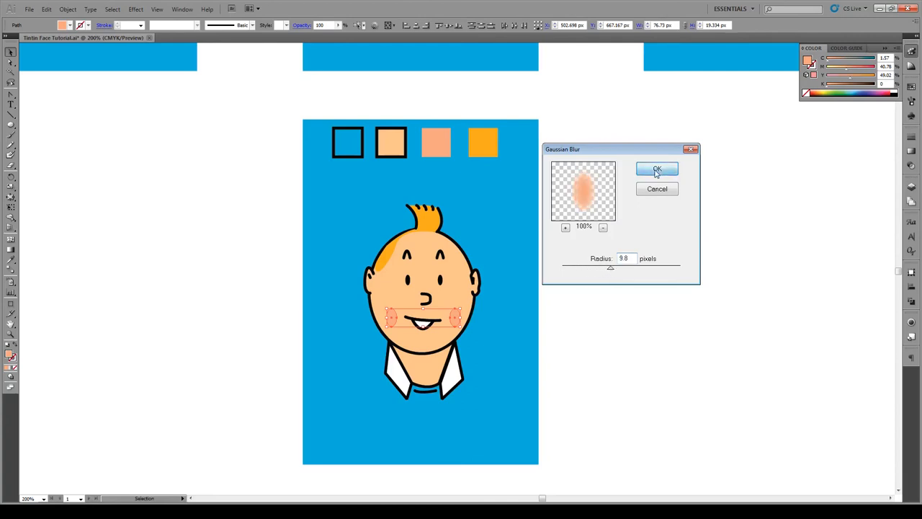
left_click(657, 169)
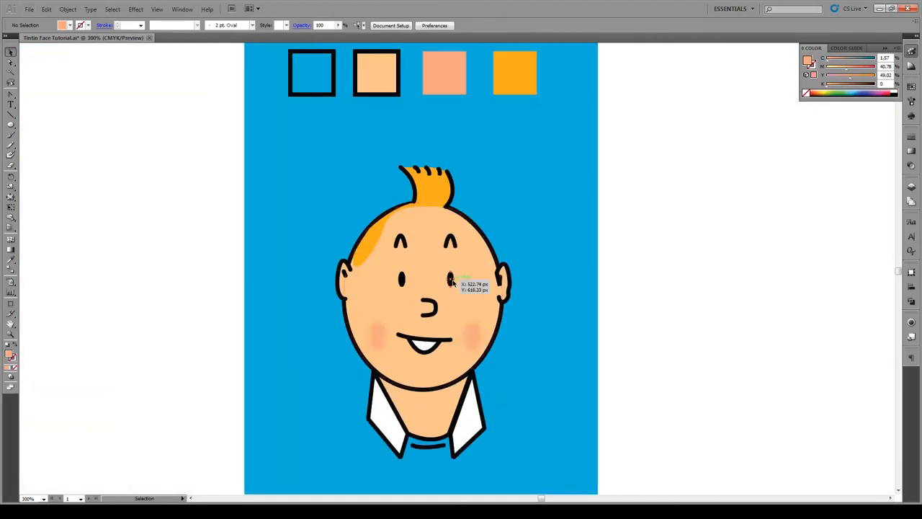
Step: Nudge both eyes, select the right eyebrow, and nudge the nose into place
left_click(425, 277)
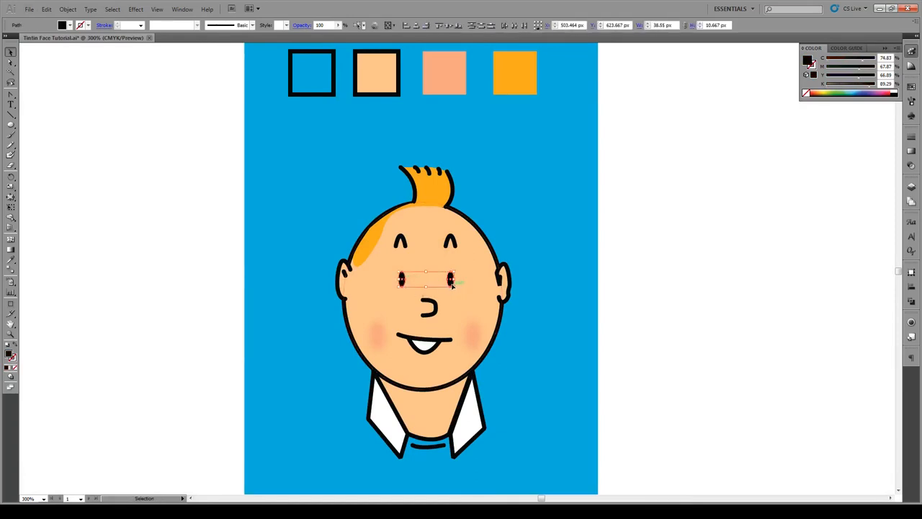
left_click_drag(426, 289, 455, 295)
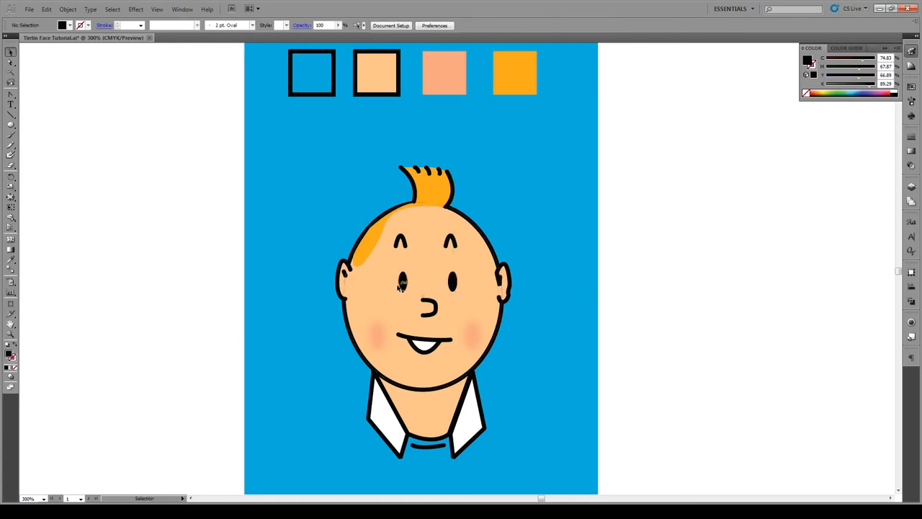
left_click(453, 279)
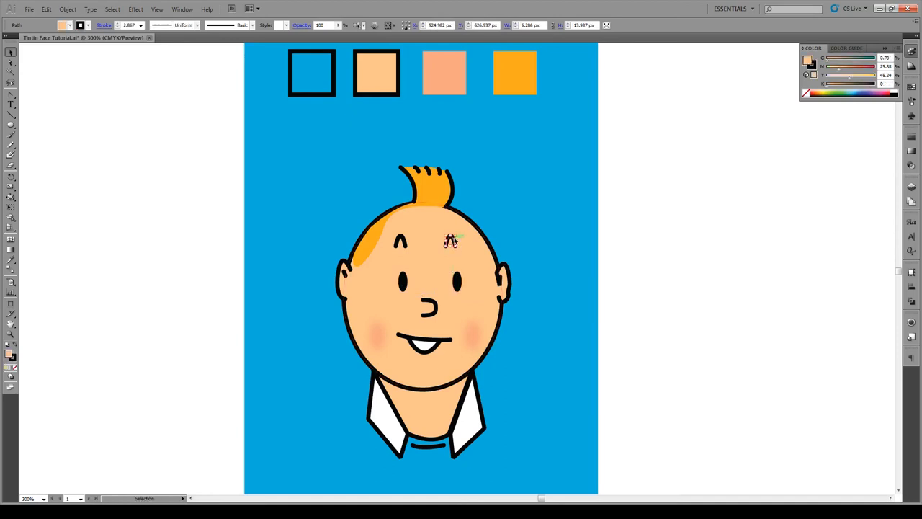
left_click(640, 255)
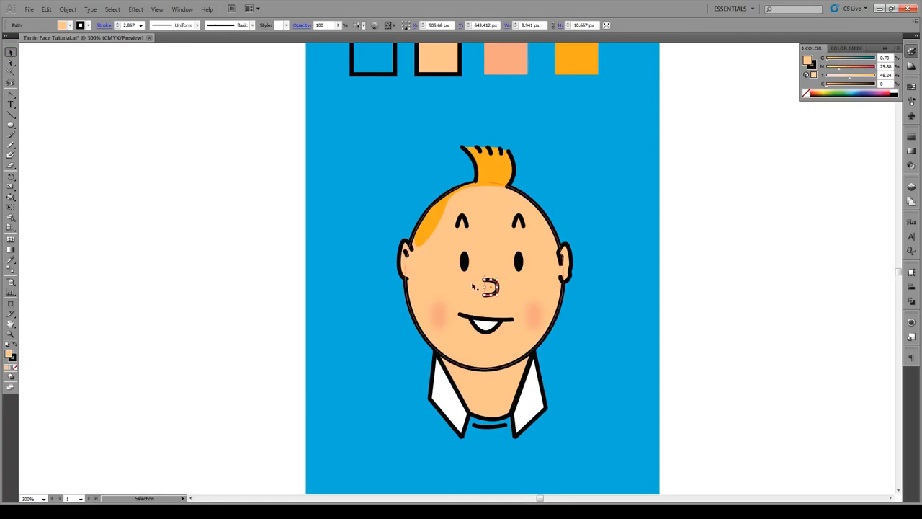
left_click_drag(491, 287, 489, 286)
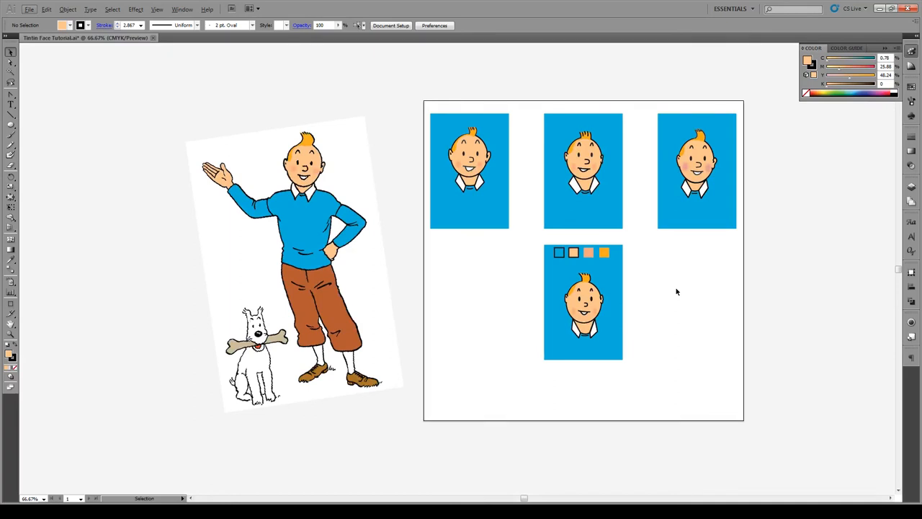
mouse_move(671, 324)
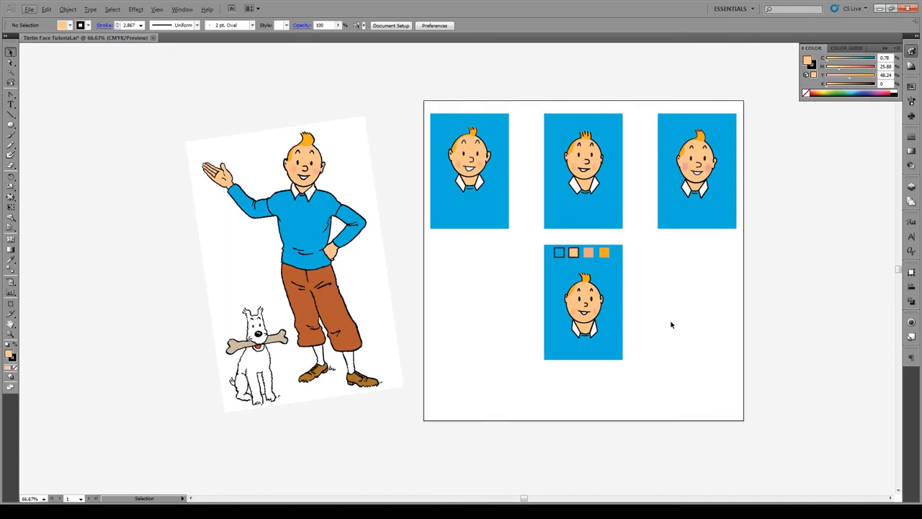
mouse_move(659, 319)
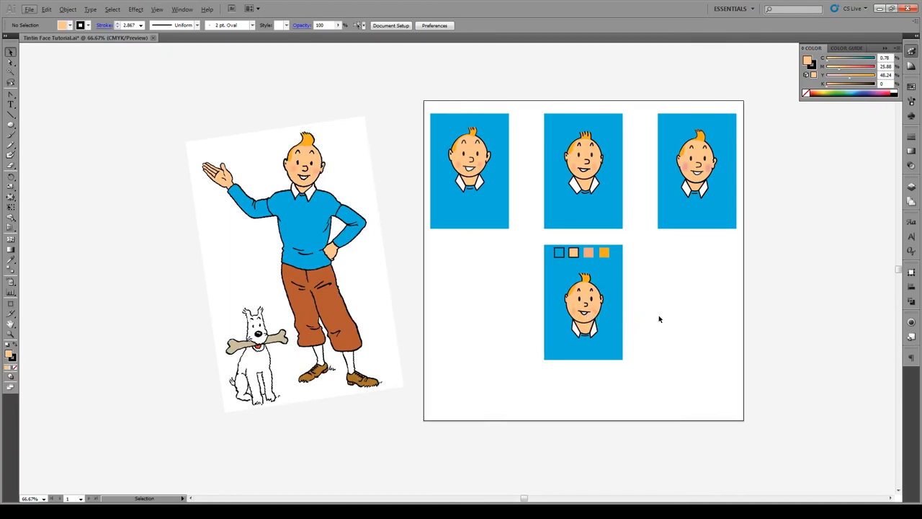
mouse_move(652, 319)
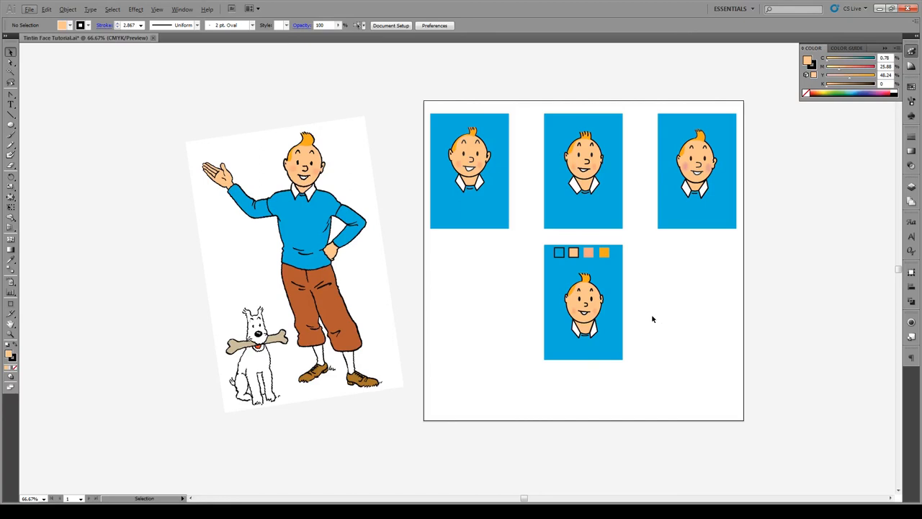